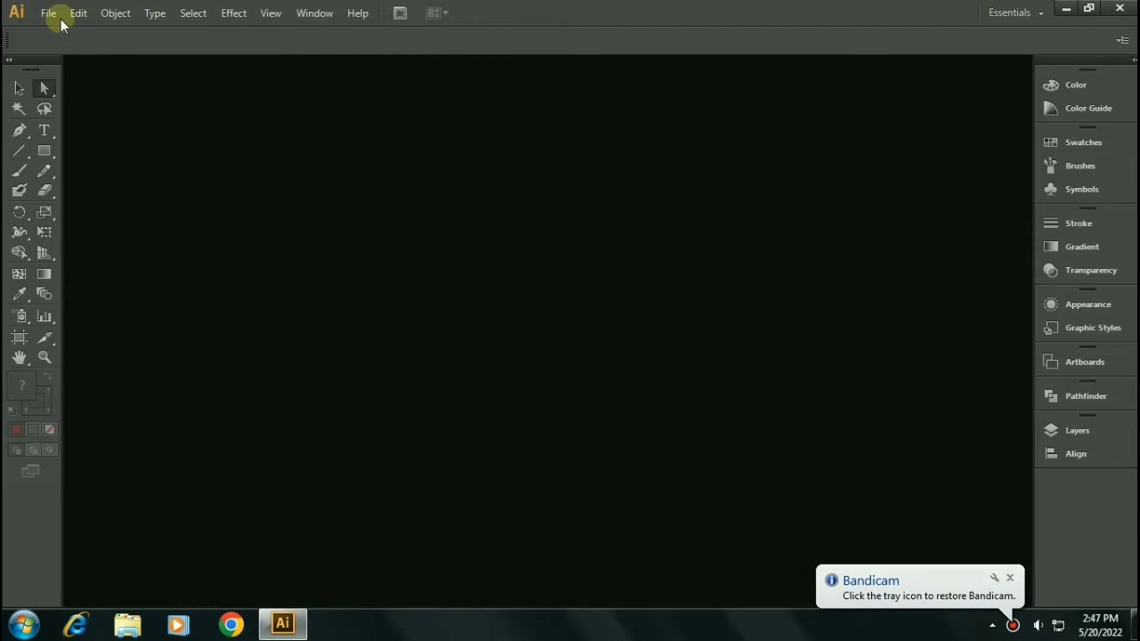
Step: Create a new blank 1000 × 1000 px document
left_click(48, 13)
type("1000")
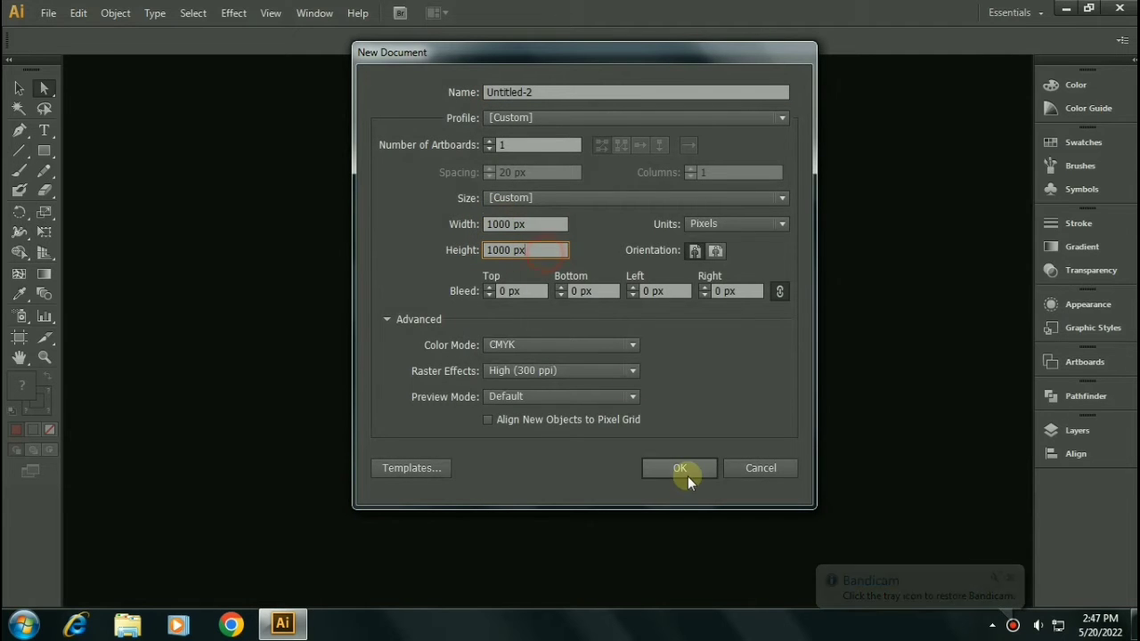
left_click(678, 467)
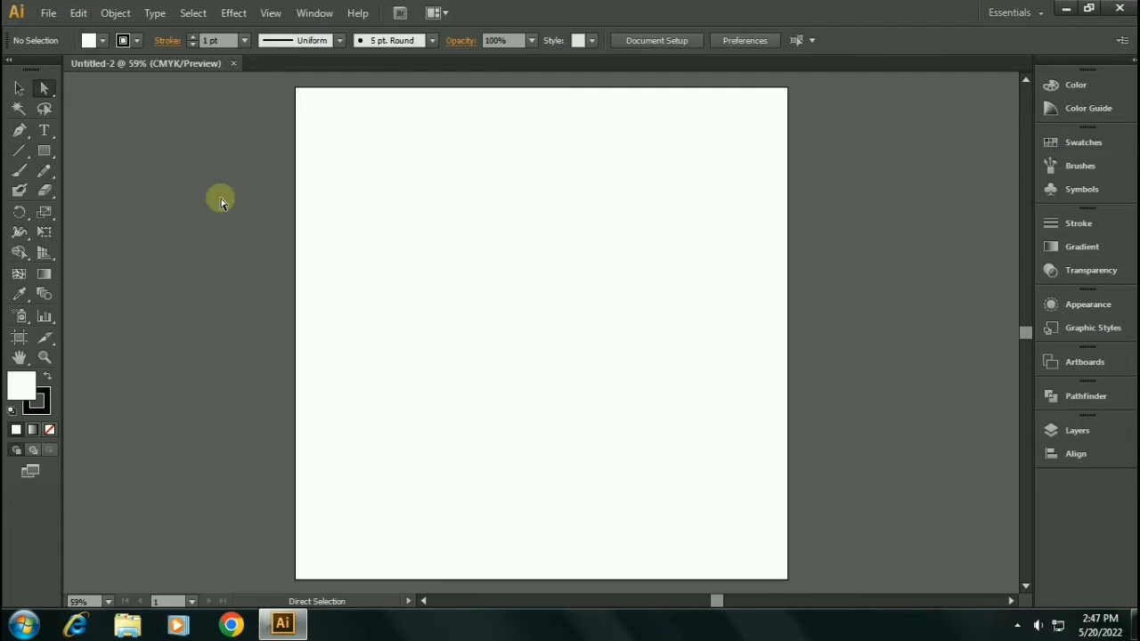
Step: Select the Star Tool and set the fill colour to grey
left_click(43, 149)
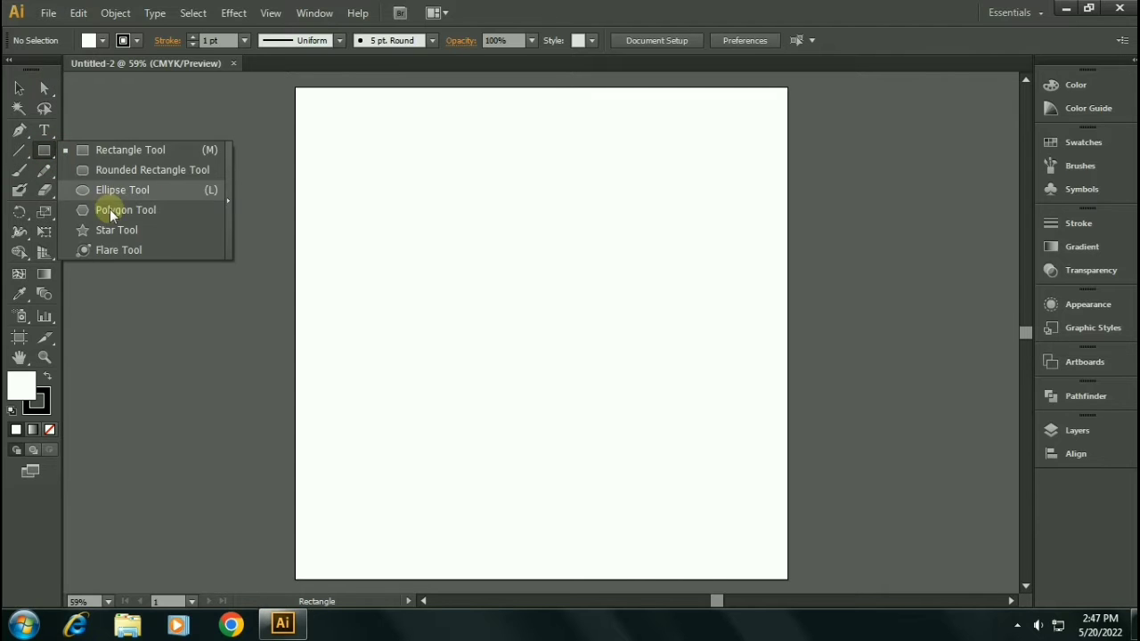
left_click(117, 230)
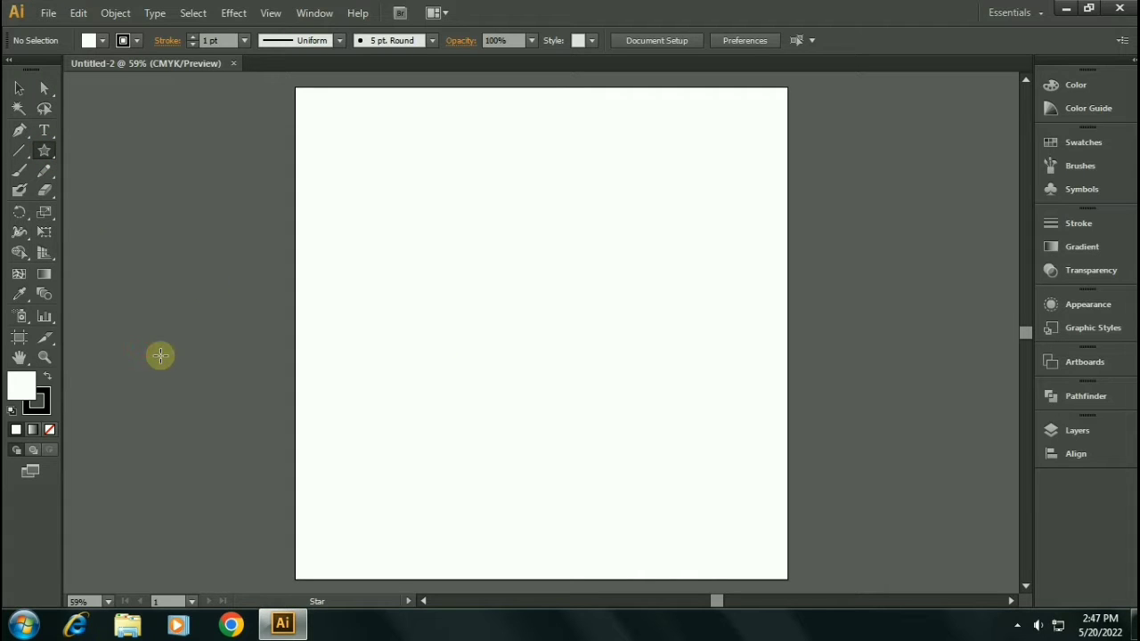
double_click(21, 385)
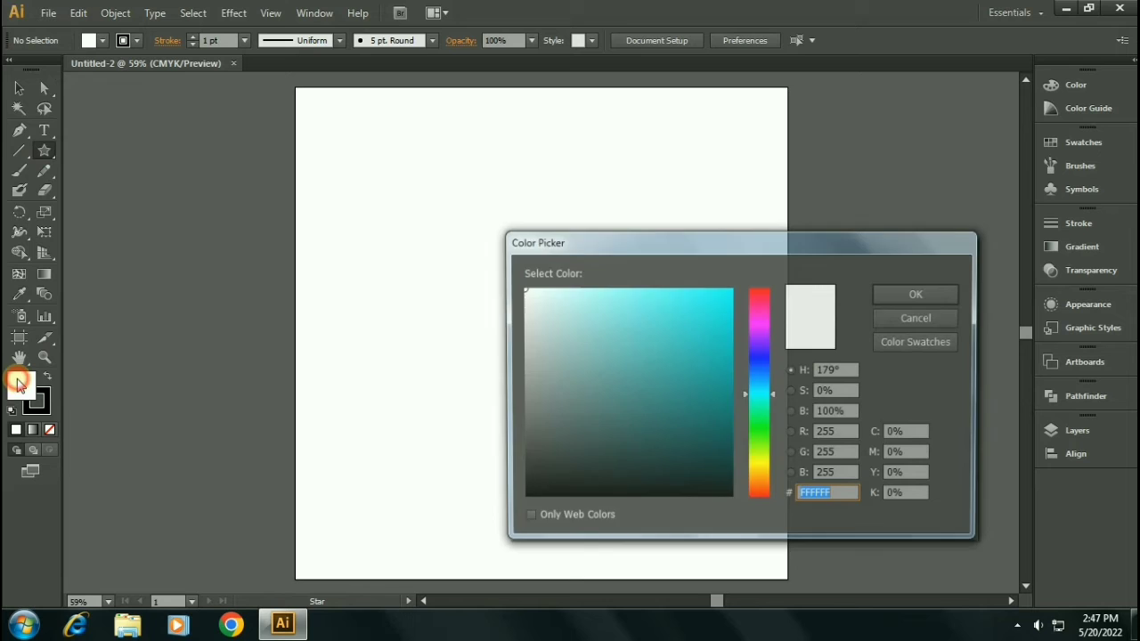
left_click(915, 294)
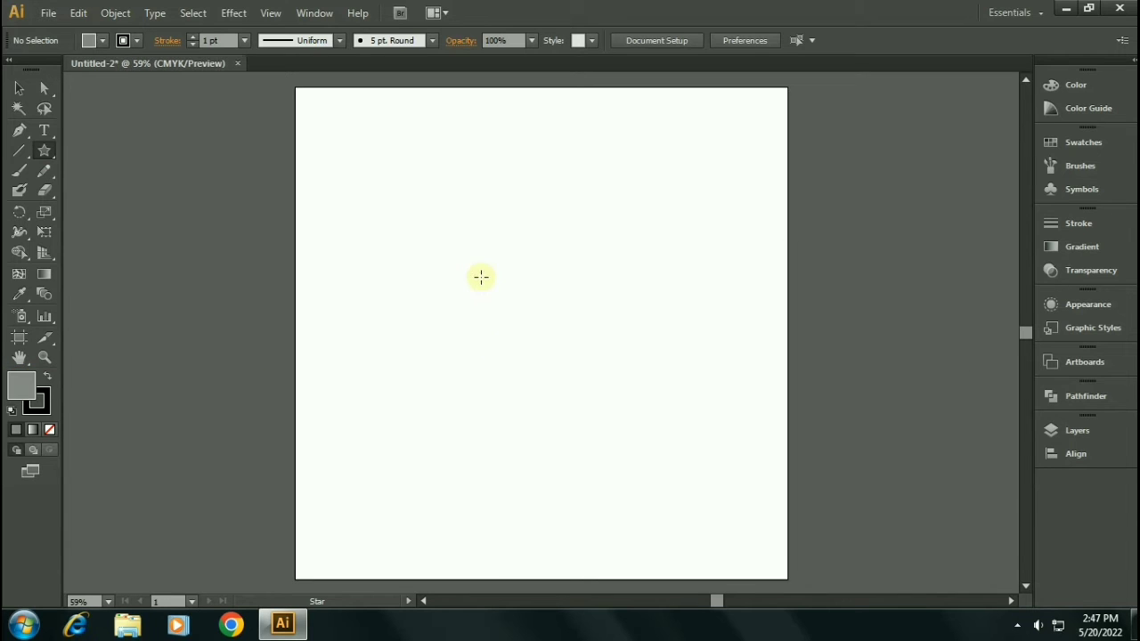
Step: Place a 50-point star with radii 40 and 37 px on the artboard
left_click(481, 276)
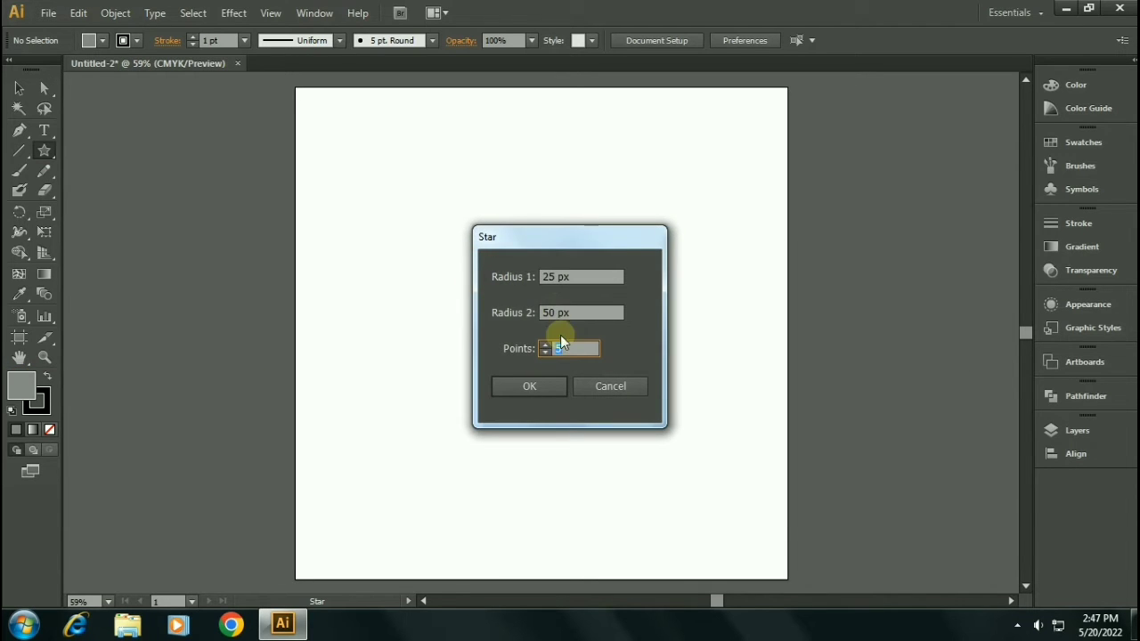
left_click(570, 348)
type("0")
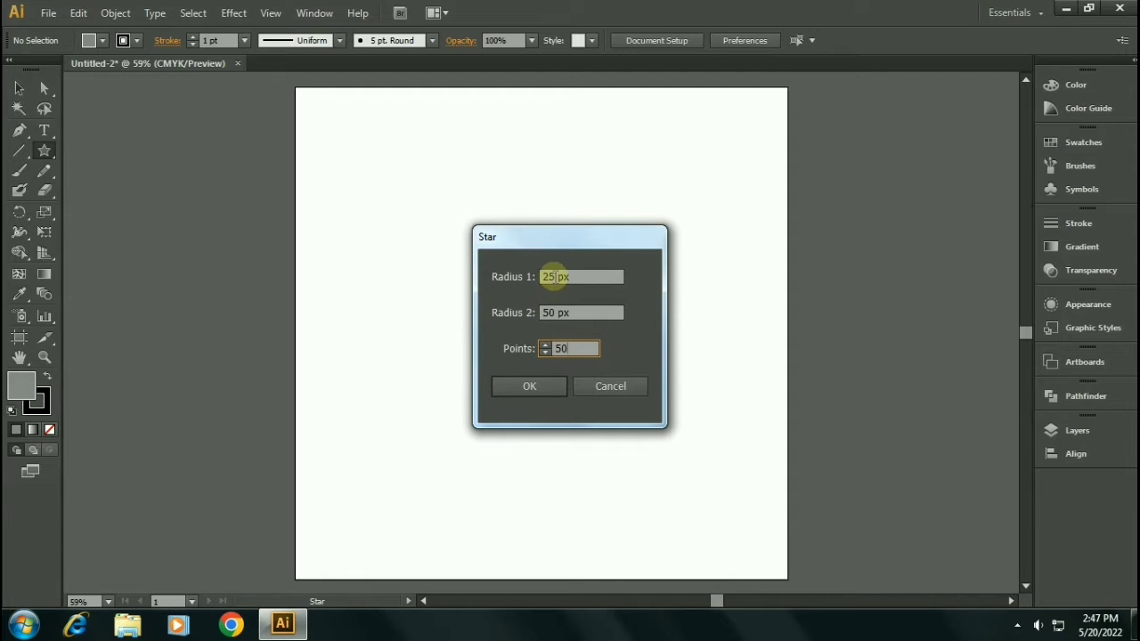
type("40")
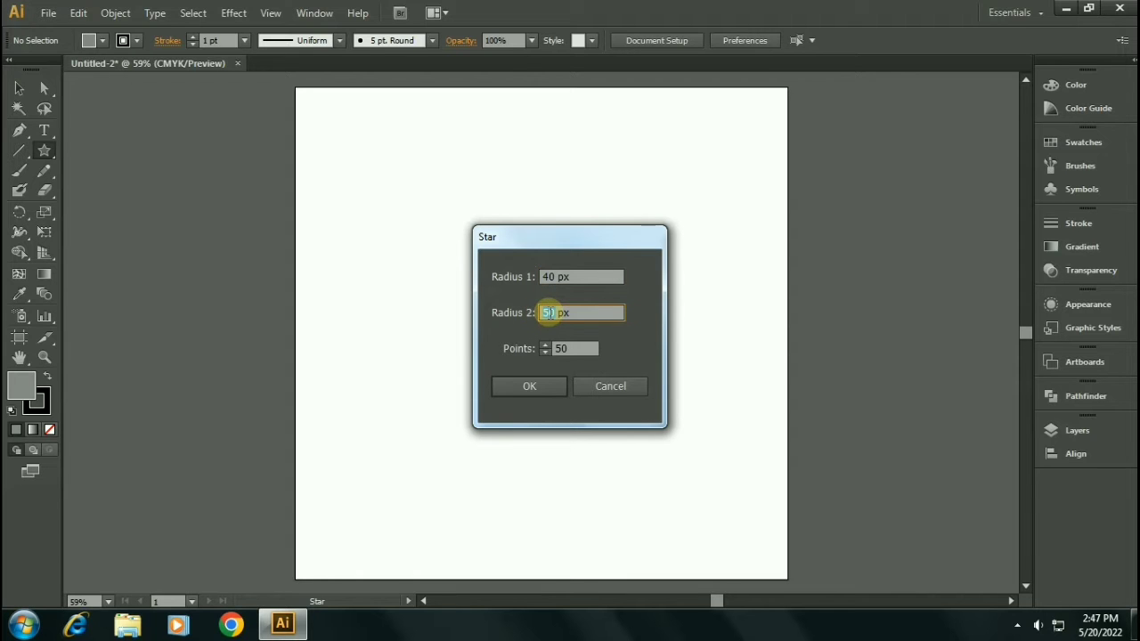
type("37")
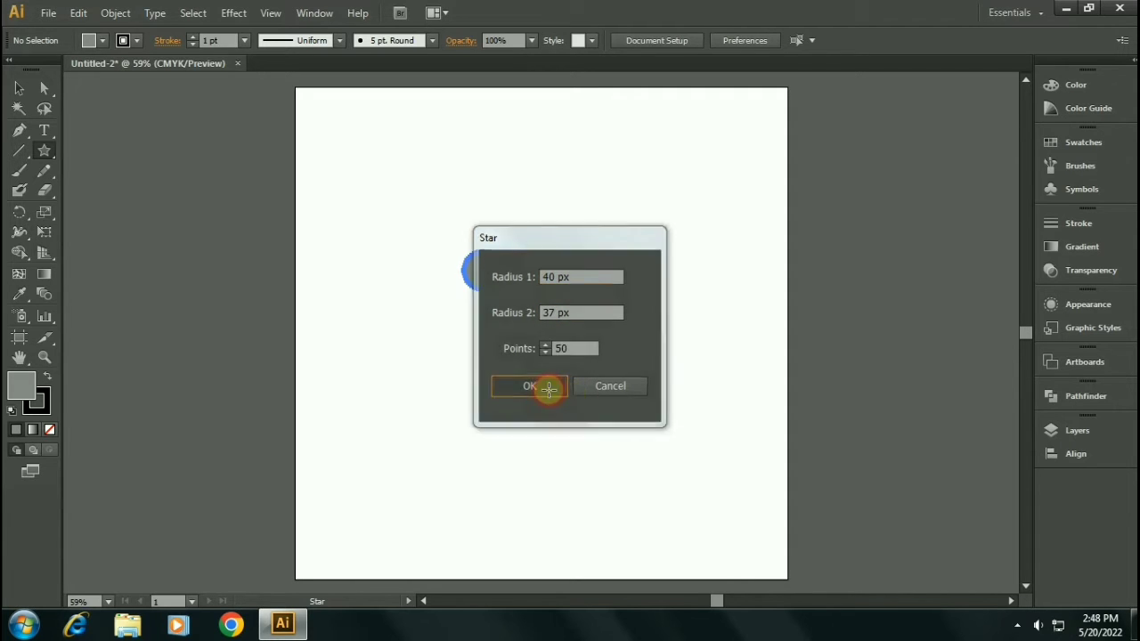
left_click(531, 384)
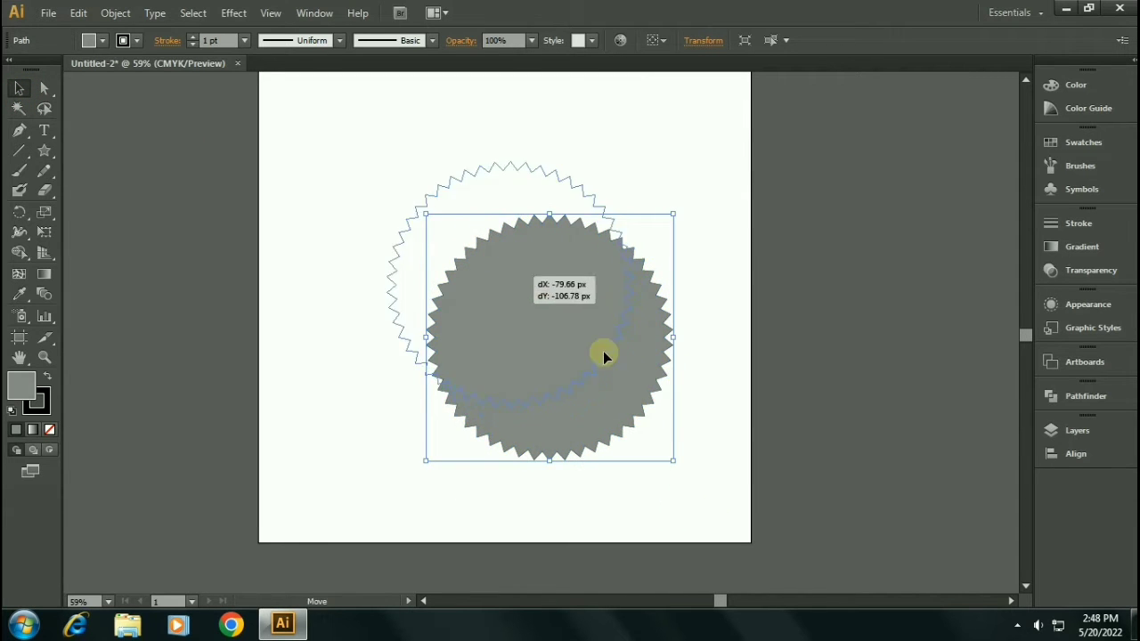
Step: Centre the star on the artboard and apply a Round Corners effect to it
left_click_drag(603, 356, 543, 336)
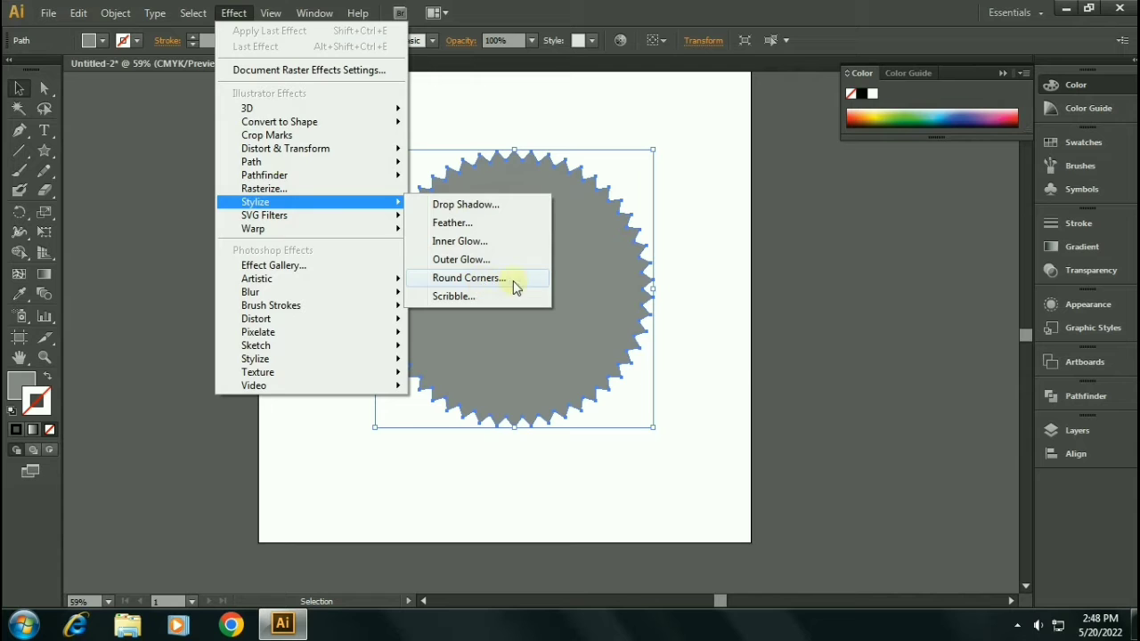
left_click(470, 278)
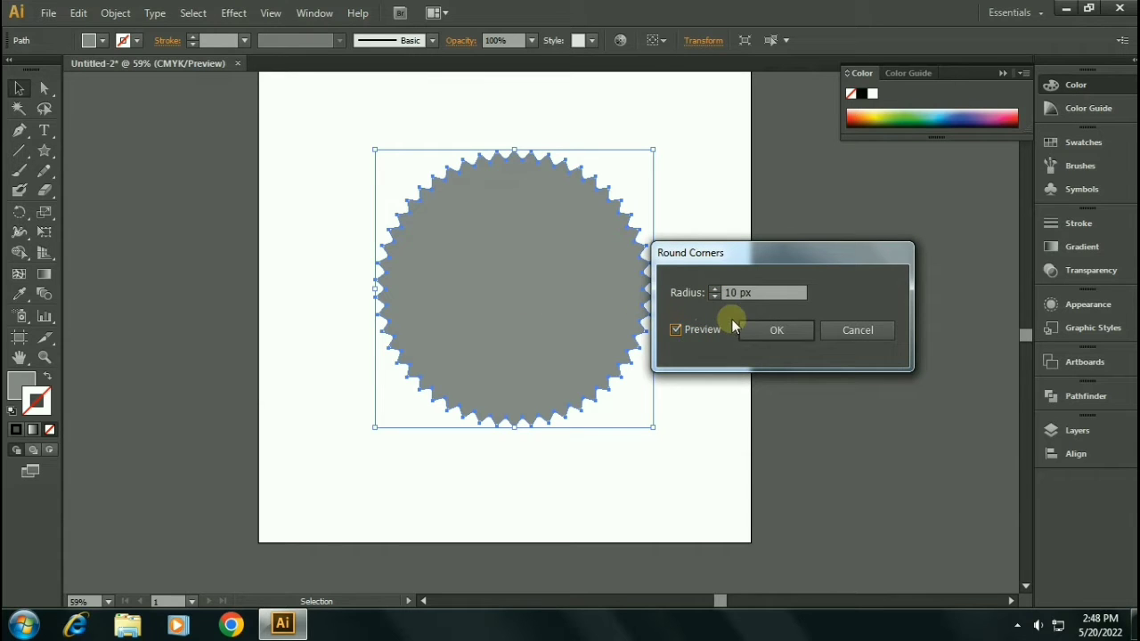
triple_click(757, 292)
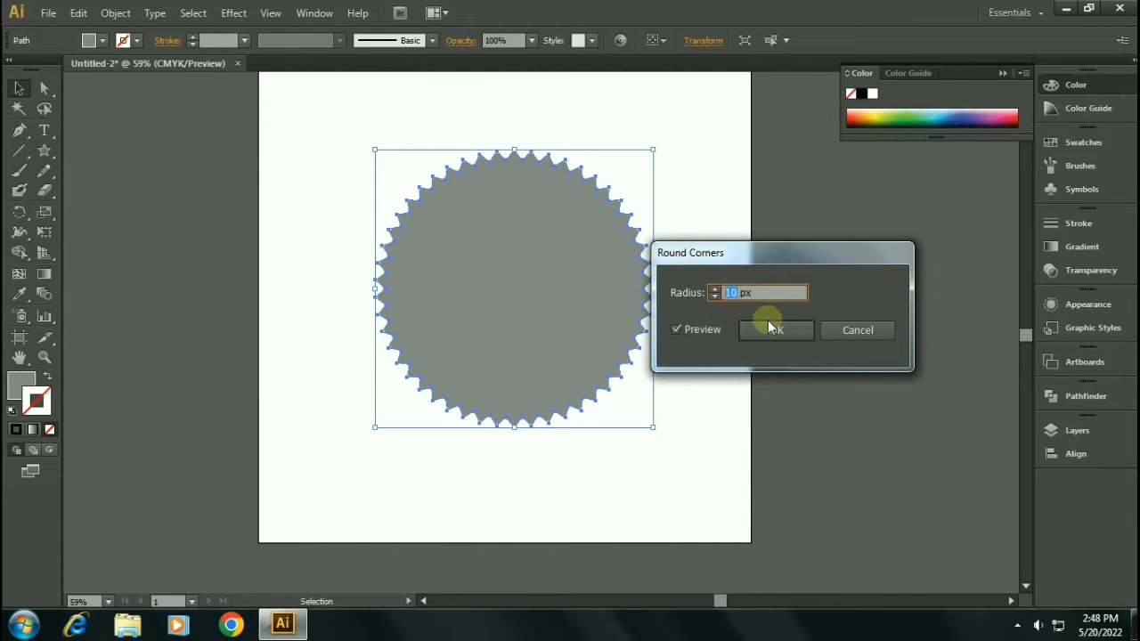
left_click(774, 329)
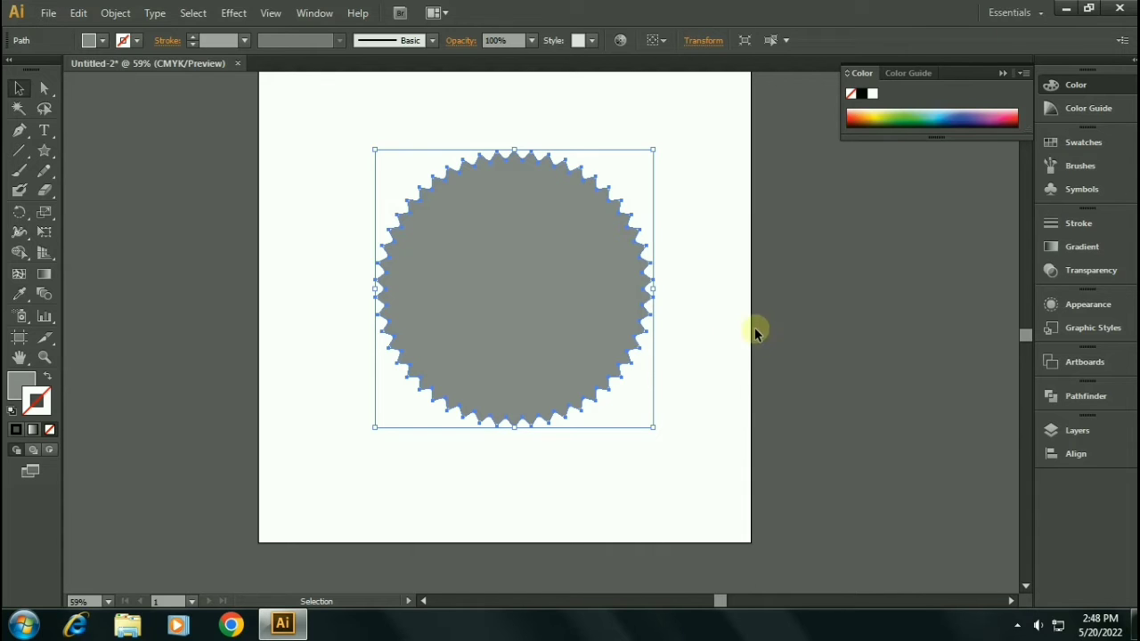
Step: Refill the scalloped star with a dark red from the Color Picker
left_click(698, 329)
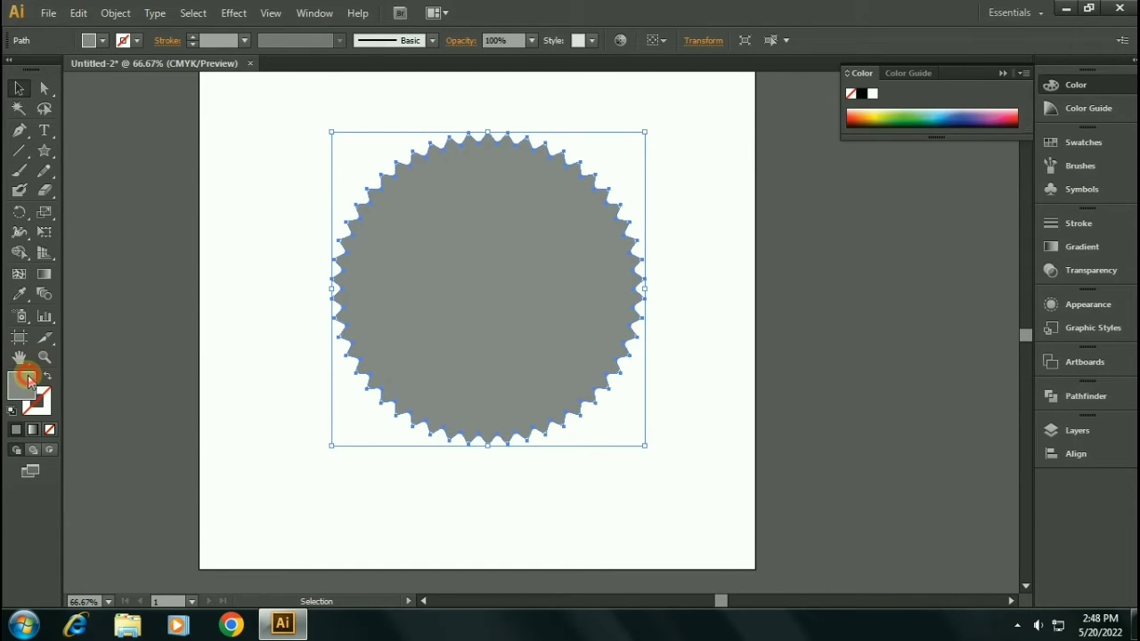
double_click(21, 385)
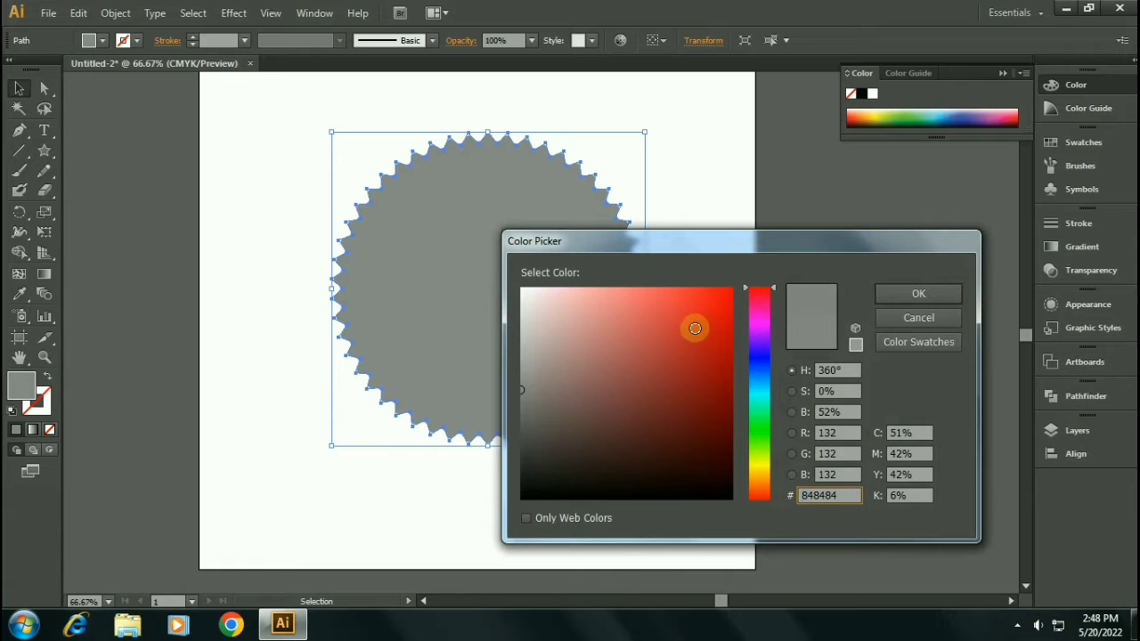
left_click(683, 346)
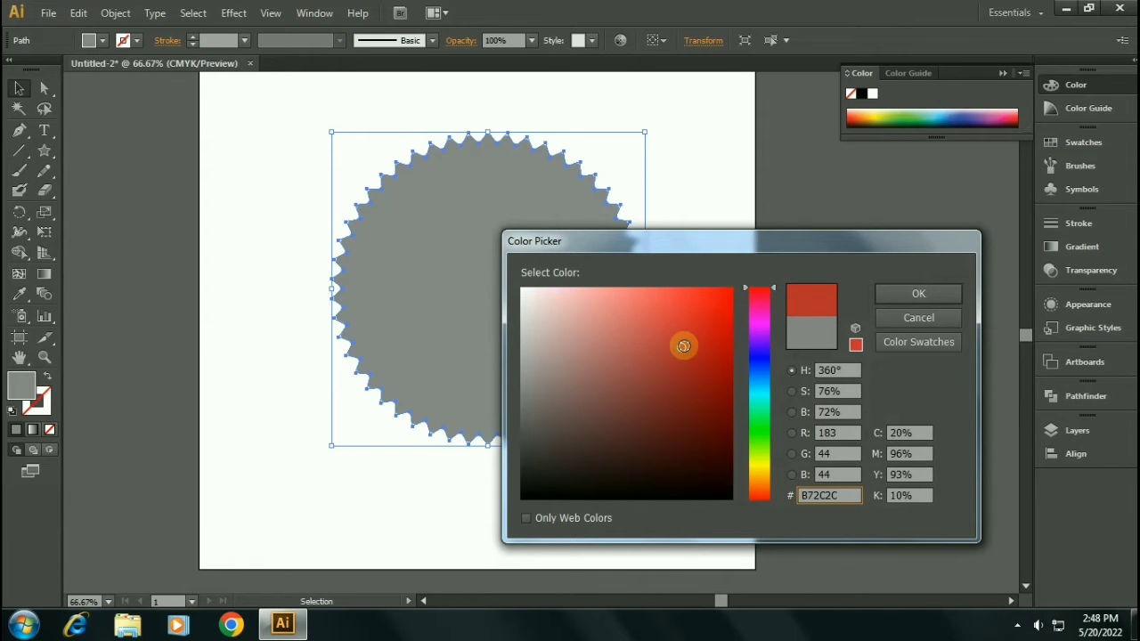
left_click(918, 292)
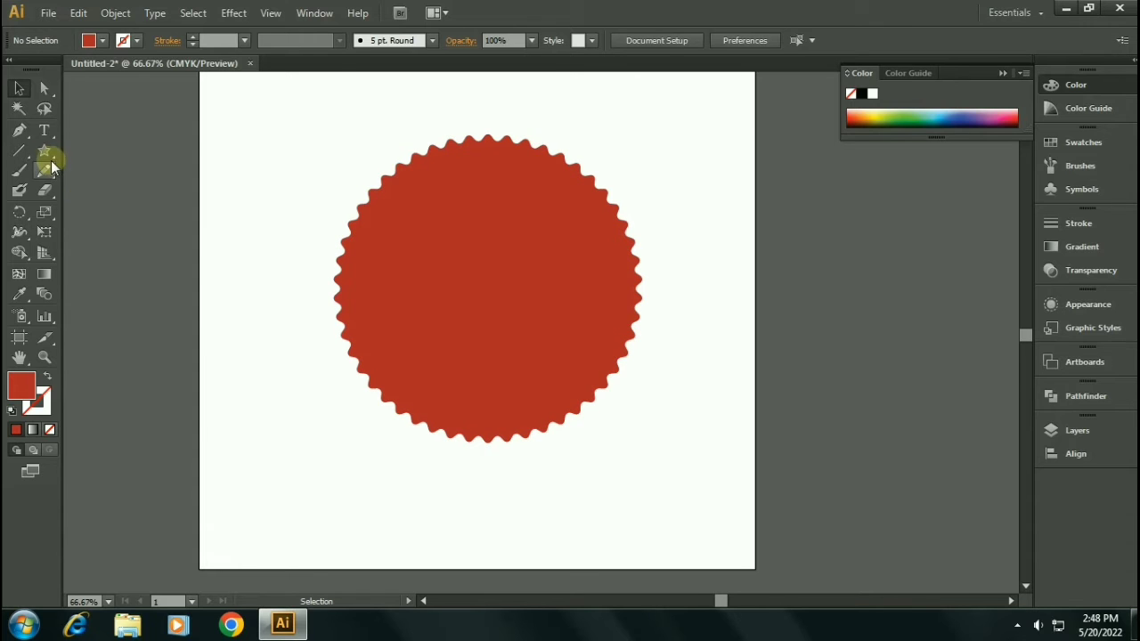
left_click(42, 150)
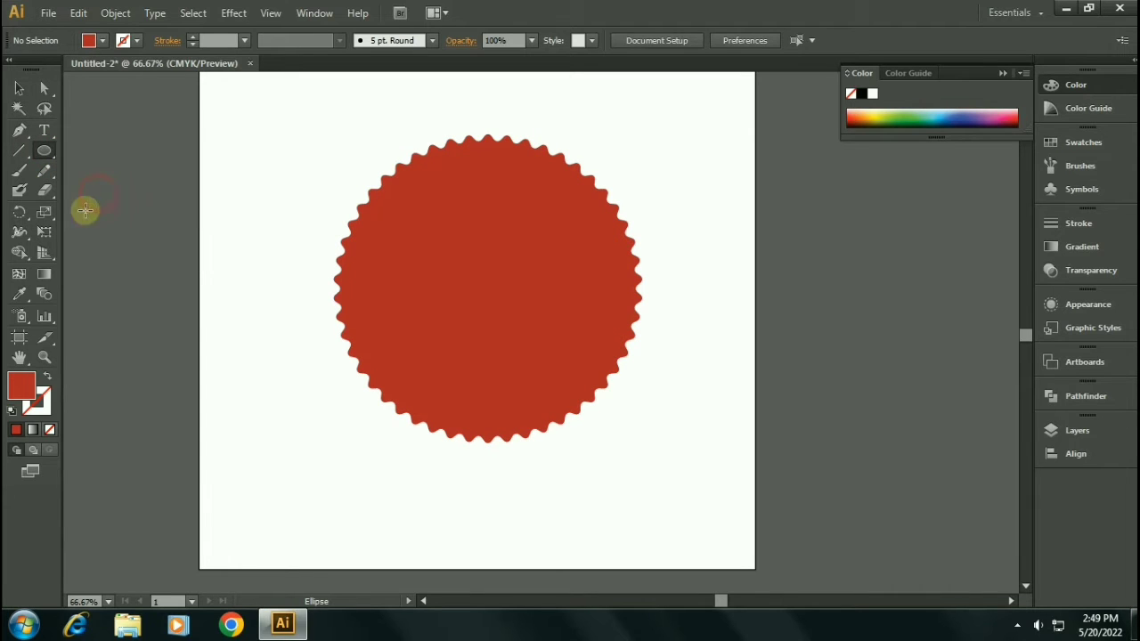
Step: Draw an unfilled white-stroked circle centred inside the red star
left_click(41, 413)
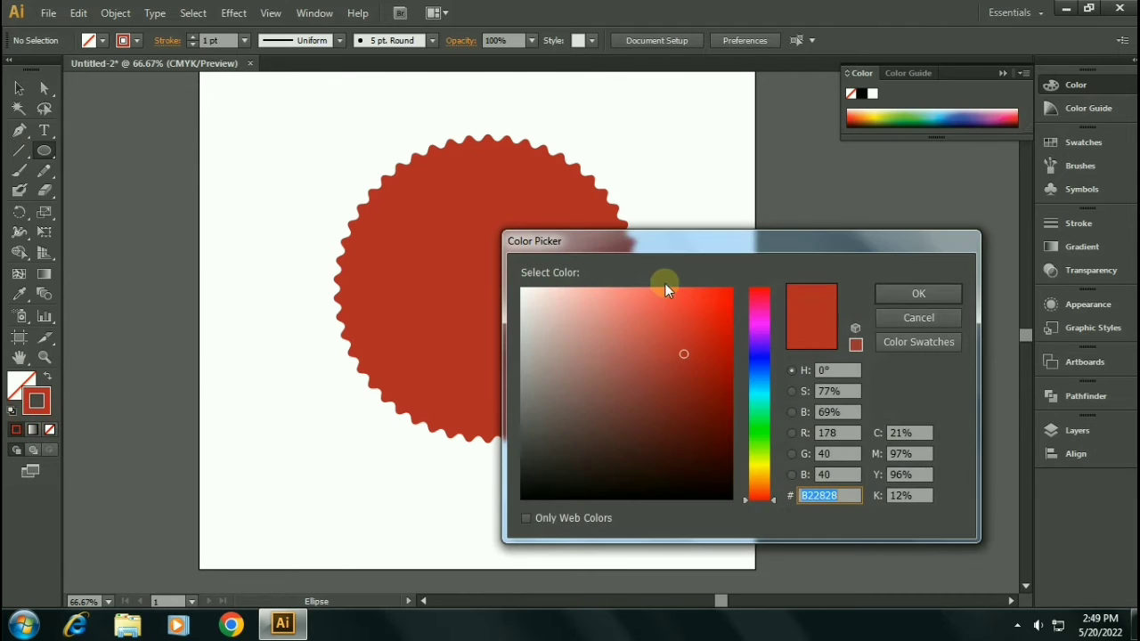
left_click(527, 288)
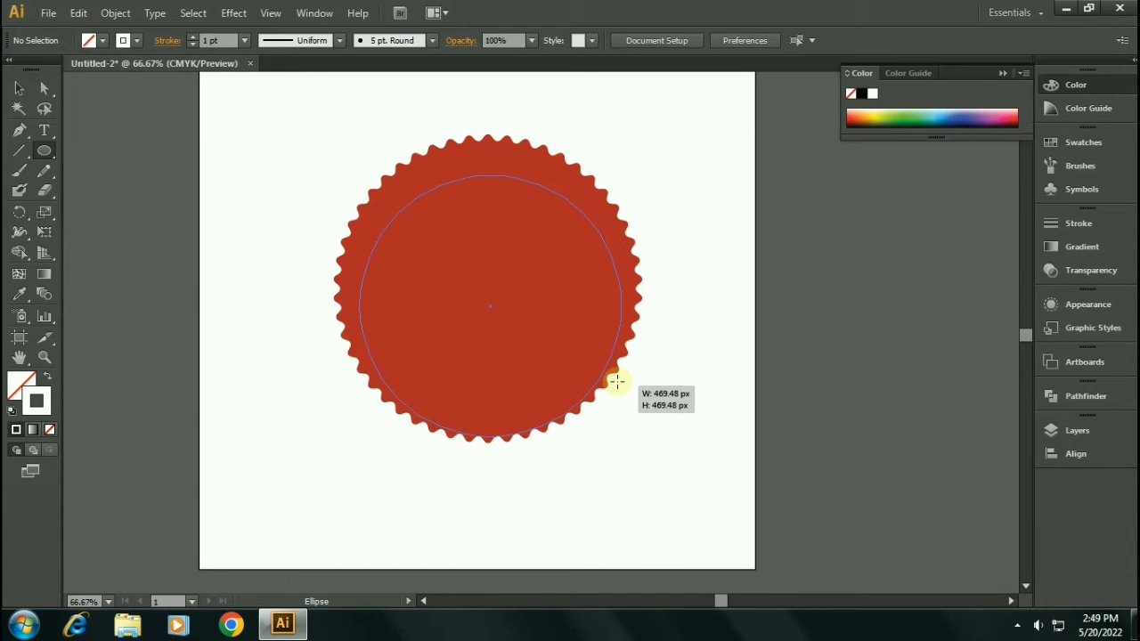
left_click_drag(618, 381, 613, 360)
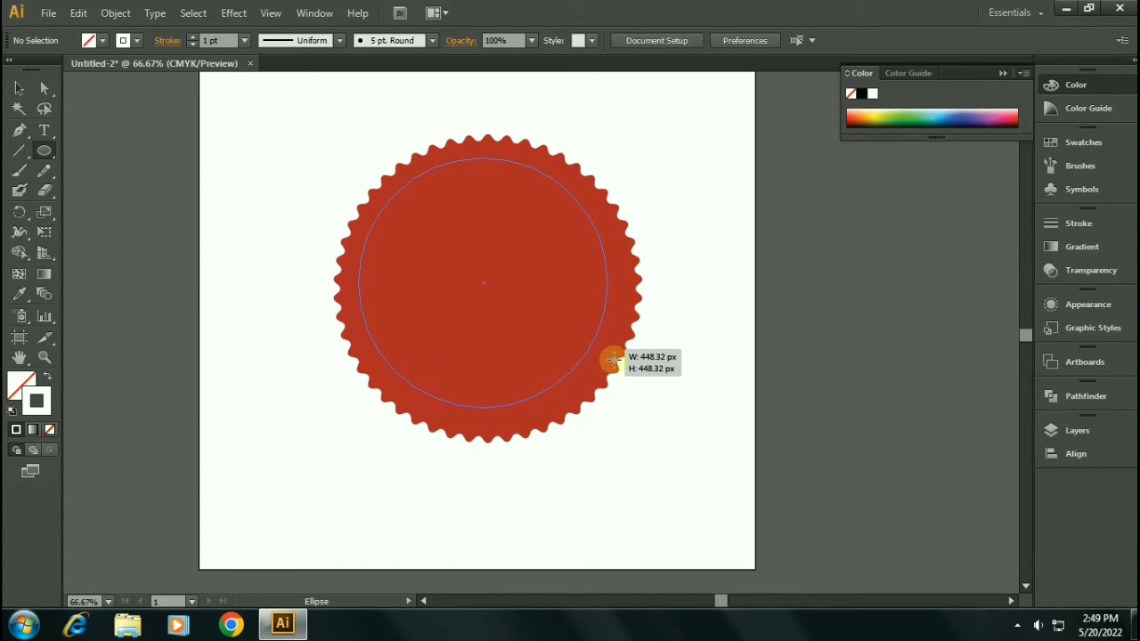
left_click_drag(612, 359, 620, 372)
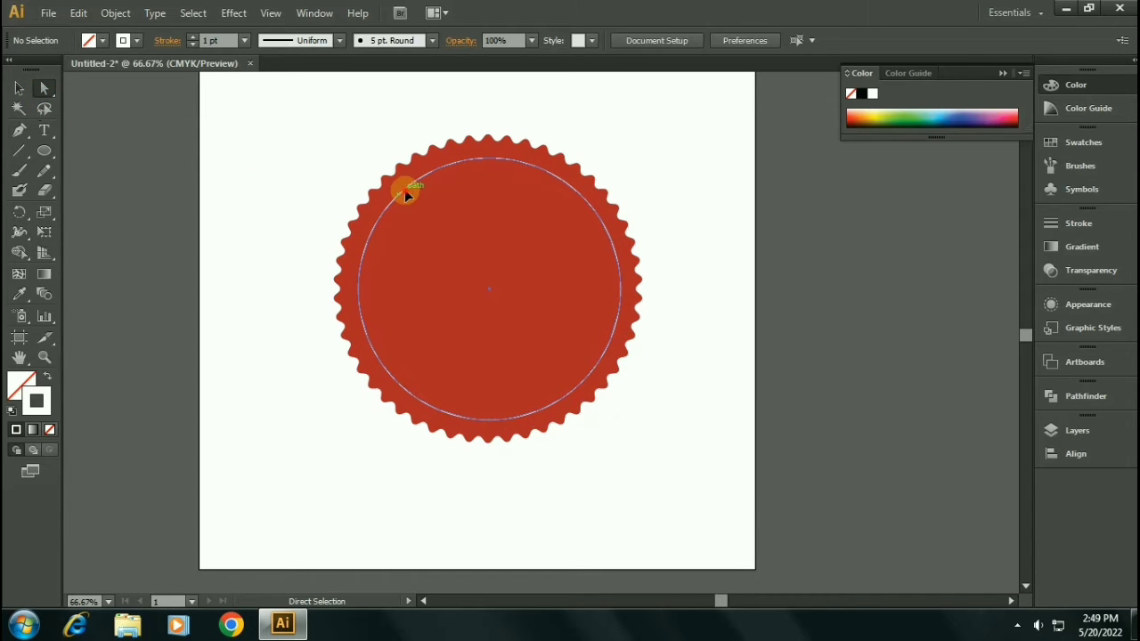
Step: Thicken the circle's stroke to 5 pt and select it together with the star
left_click(409, 193)
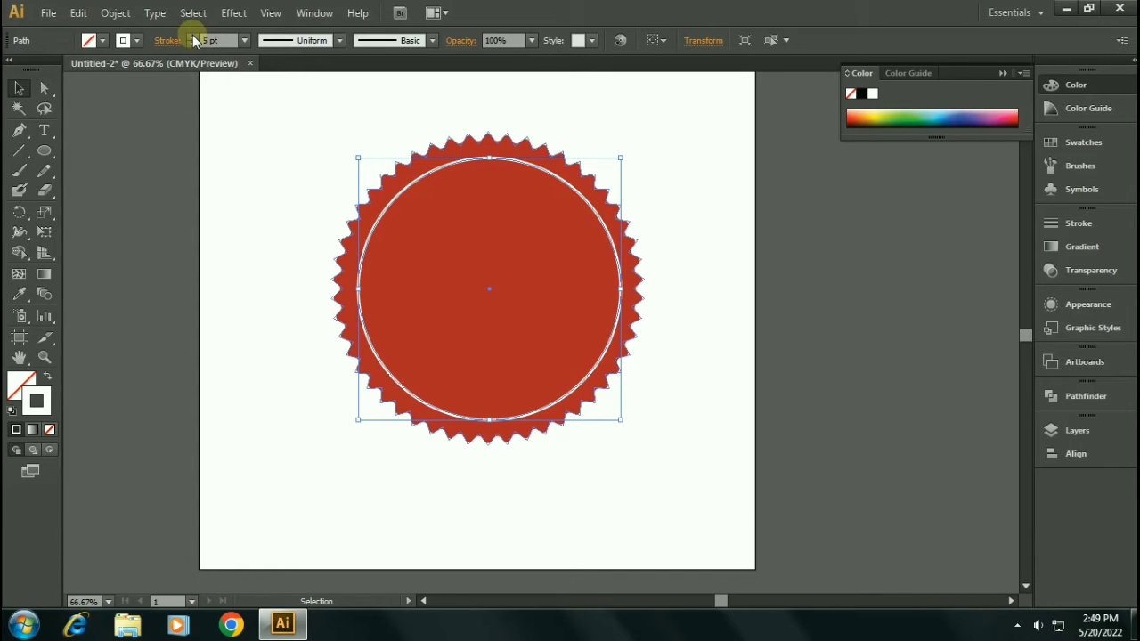
left_click(424, 196)
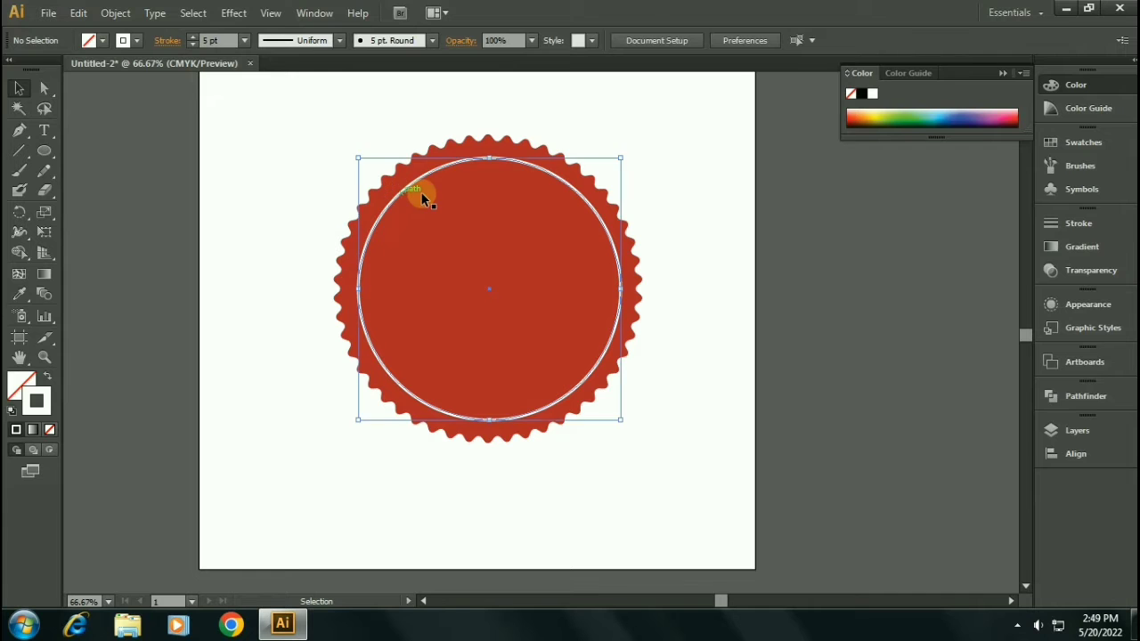
left_click(424, 195)
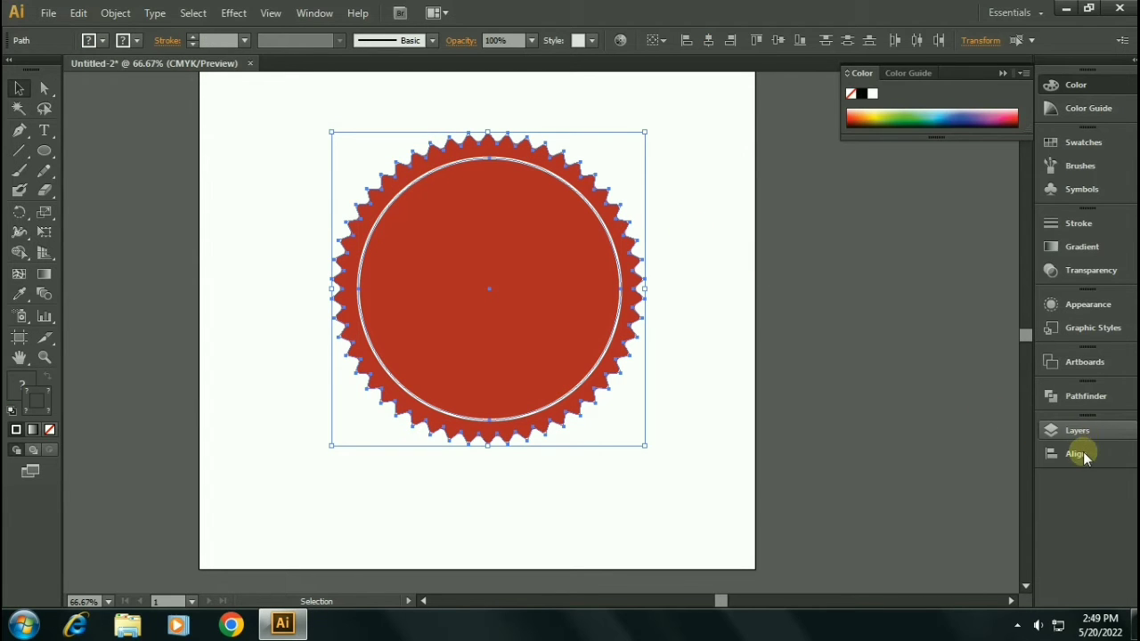
Step: Align the ring with the star and change its stroke to yellow #FFCA55
left_click(1075, 454)
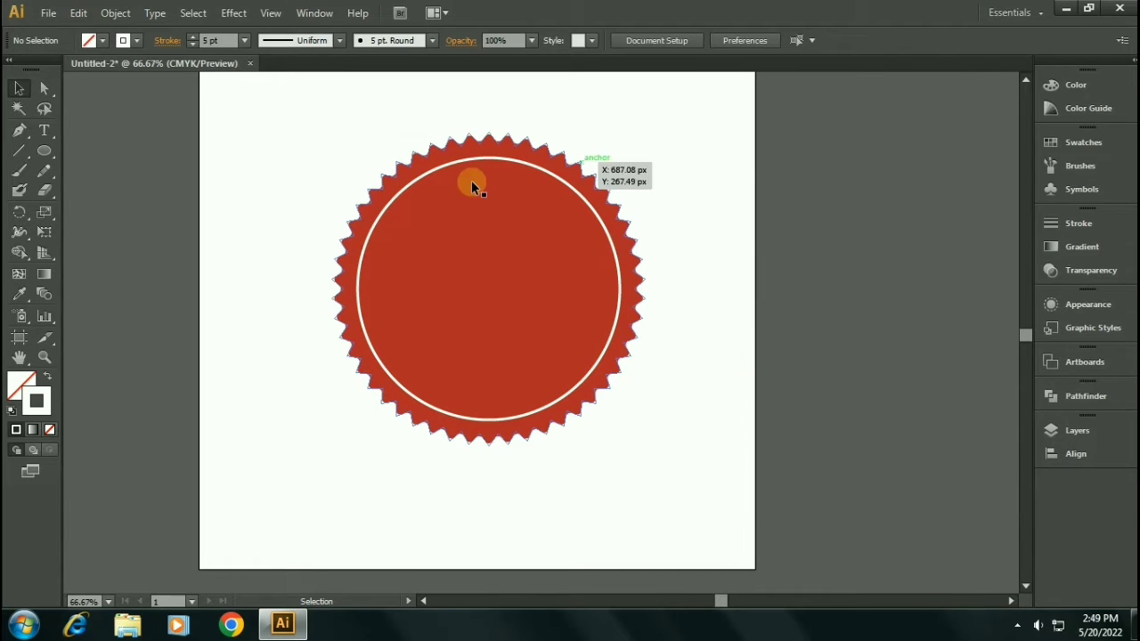
left_click(472, 186)
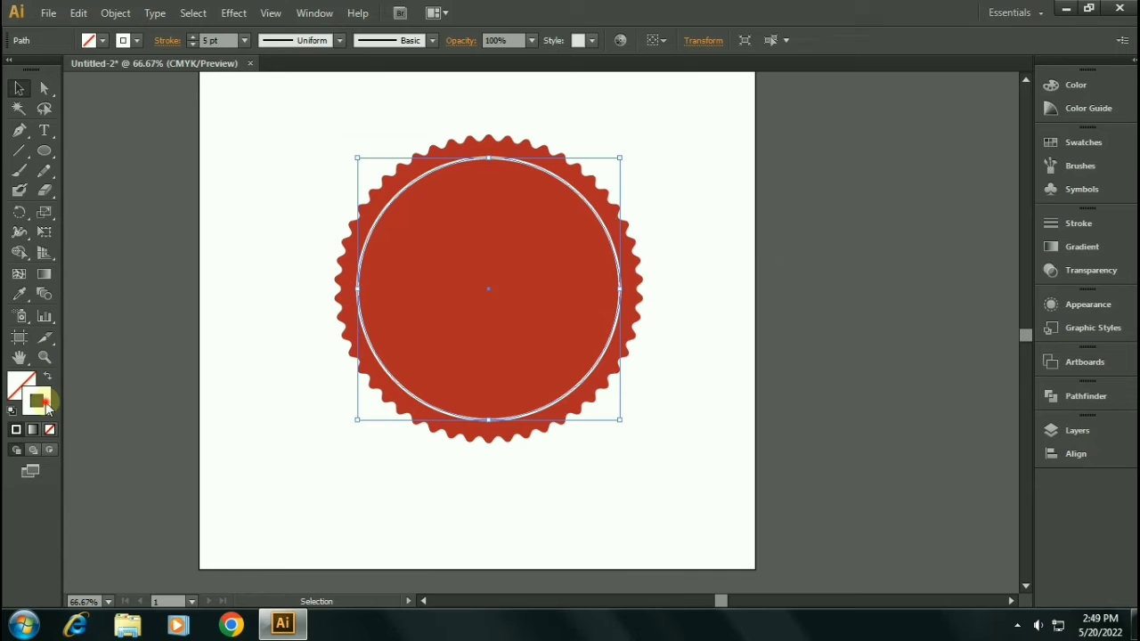
double_click(36, 402)
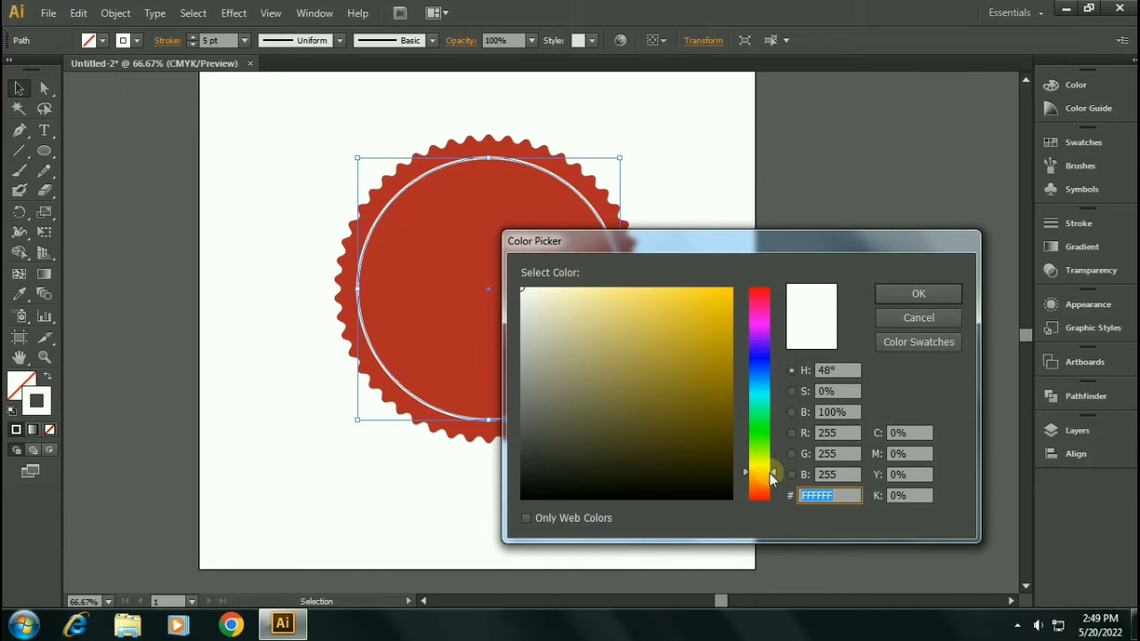
left_click(662, 292)
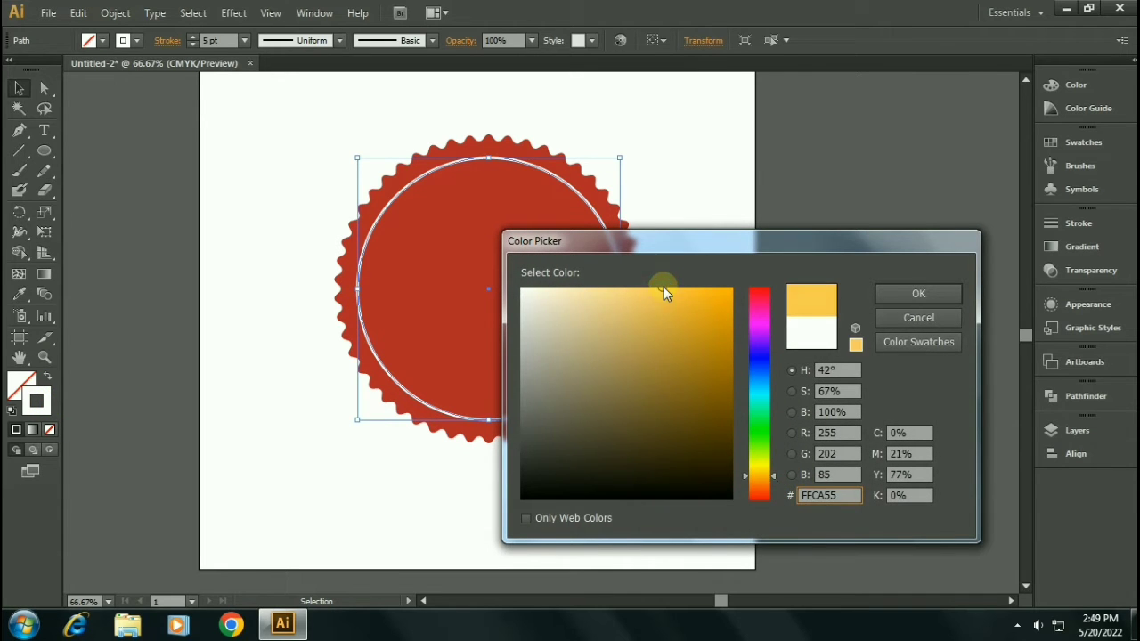
left_click(919, 292)
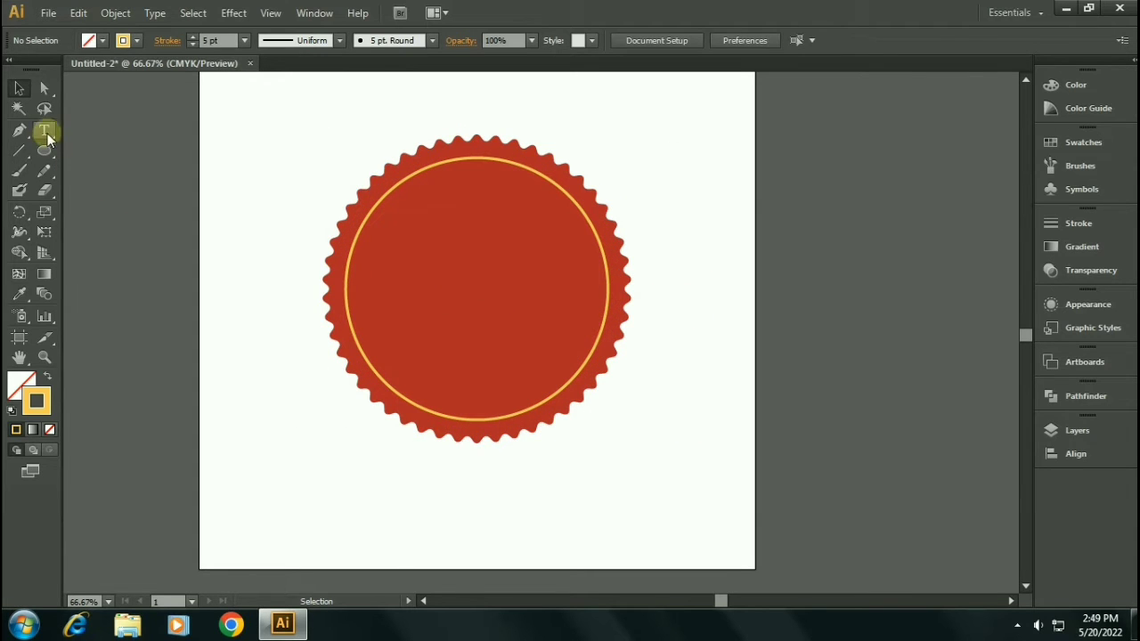
Step: Add white 'BADGE' text centred in the ring and type 'LOGO' beneath it
left_click(42, 131)
type("Badge")
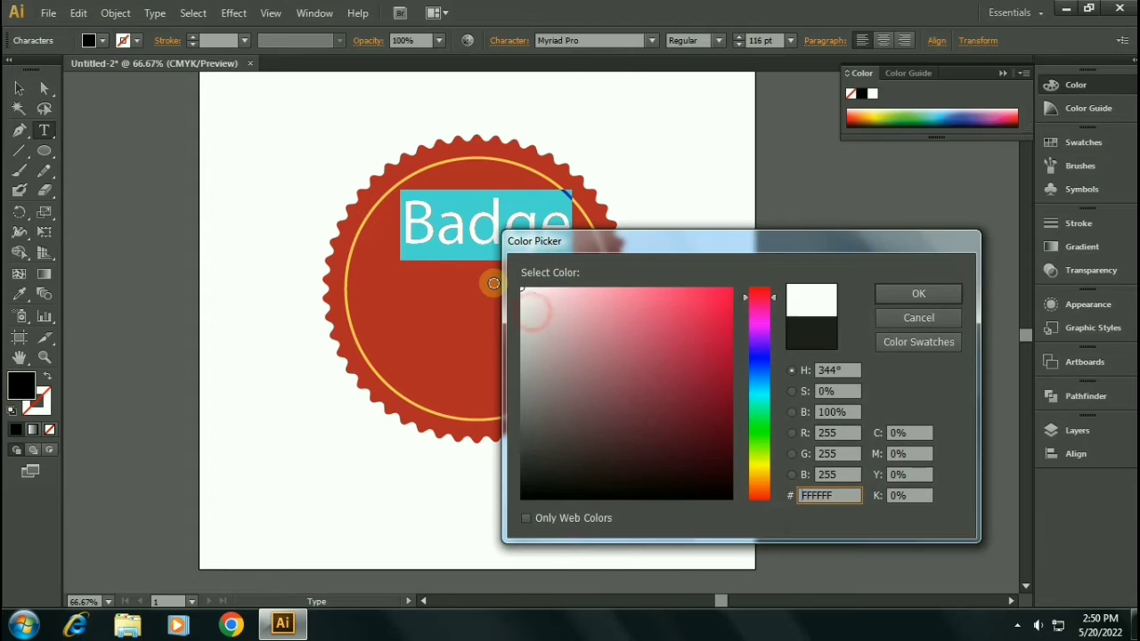
left_click(918, 292)
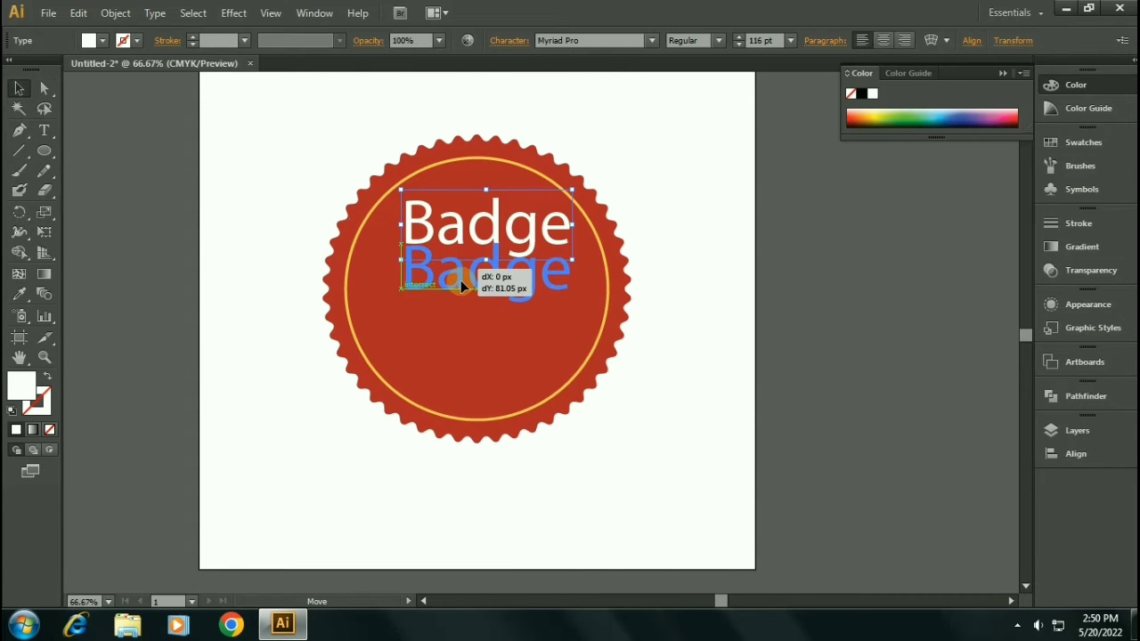
left_click_drag(485, 223, 484, 283)
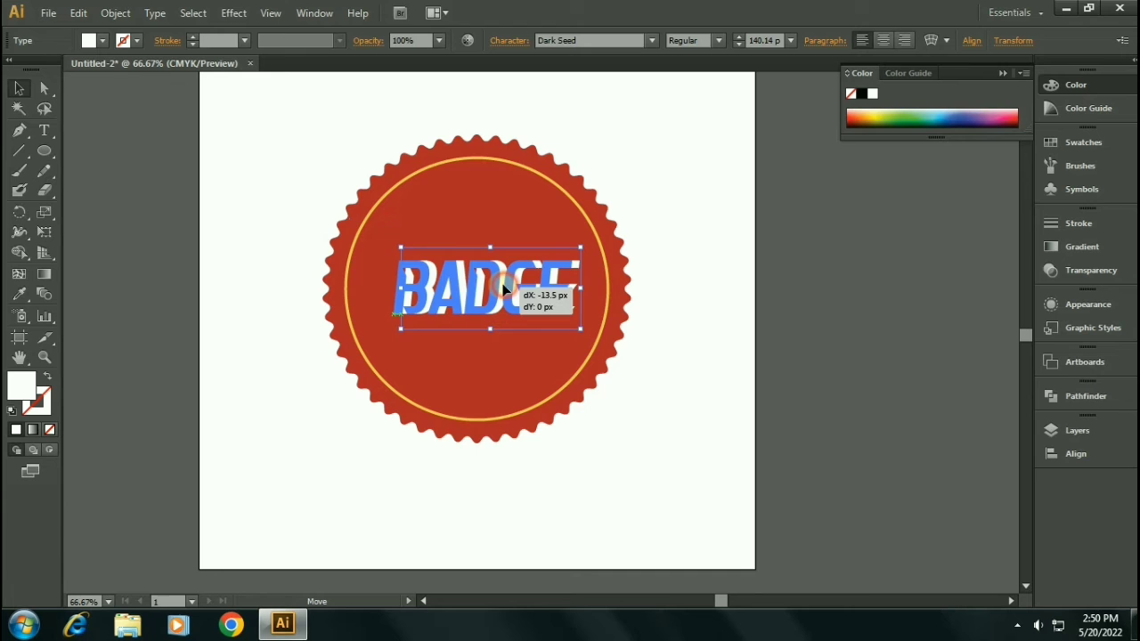
left_click_drag(499, 289, 499, 299)
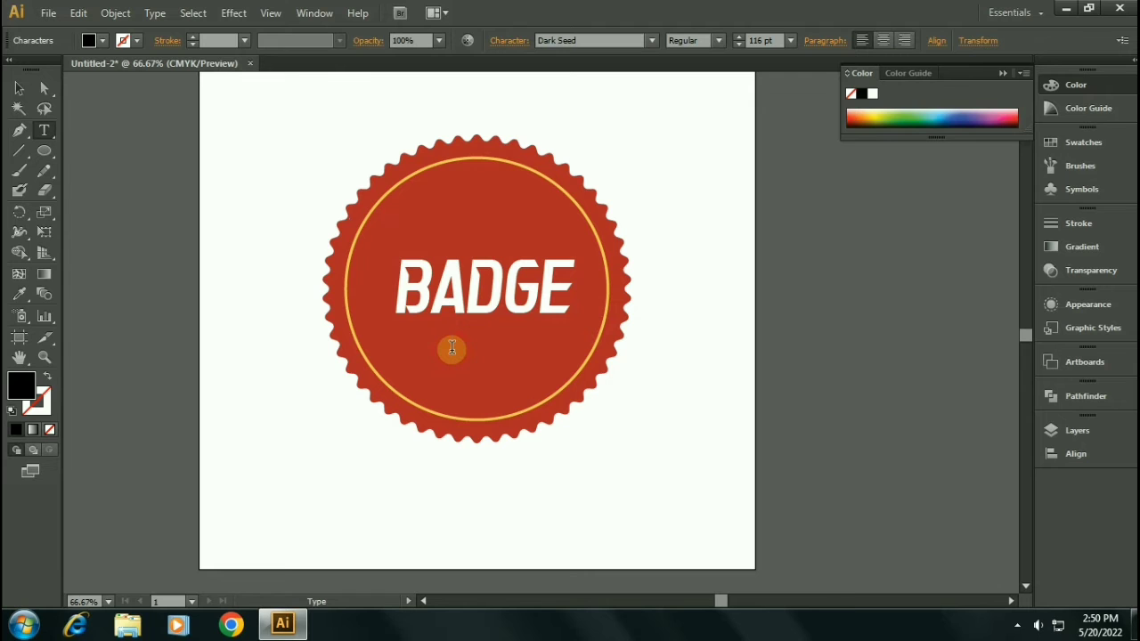
type("LOGO")
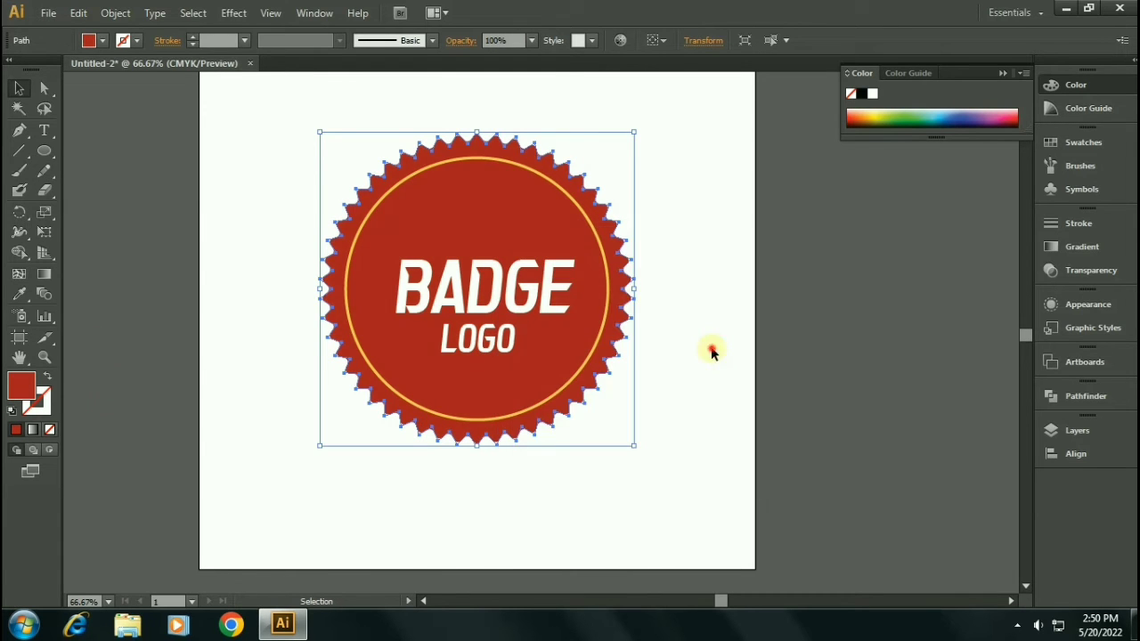
Step: Type a smaller white 'PREMIUM' above BADGE and bring up its character settings
left_click(452, 239)
type("PR")
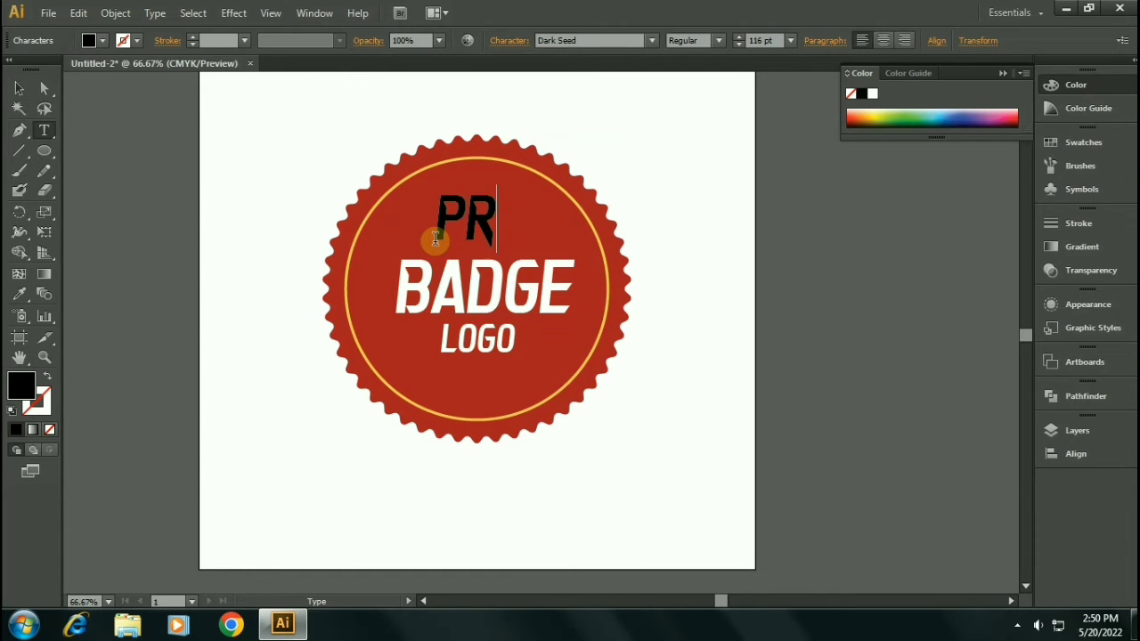
type("EMIUM")
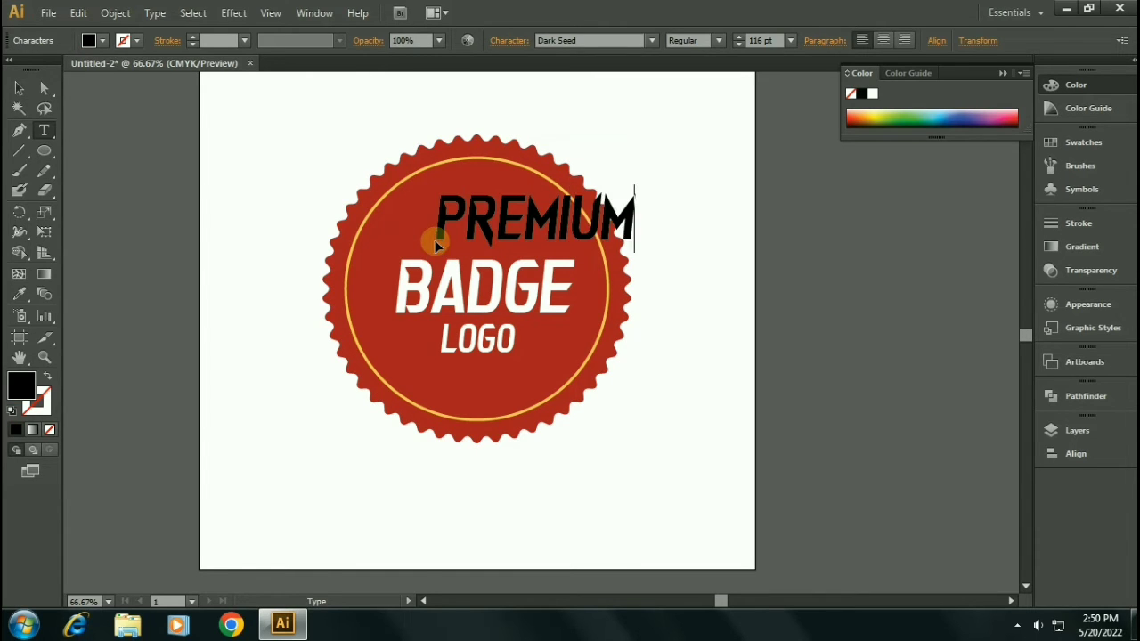
left_click(737, 37)
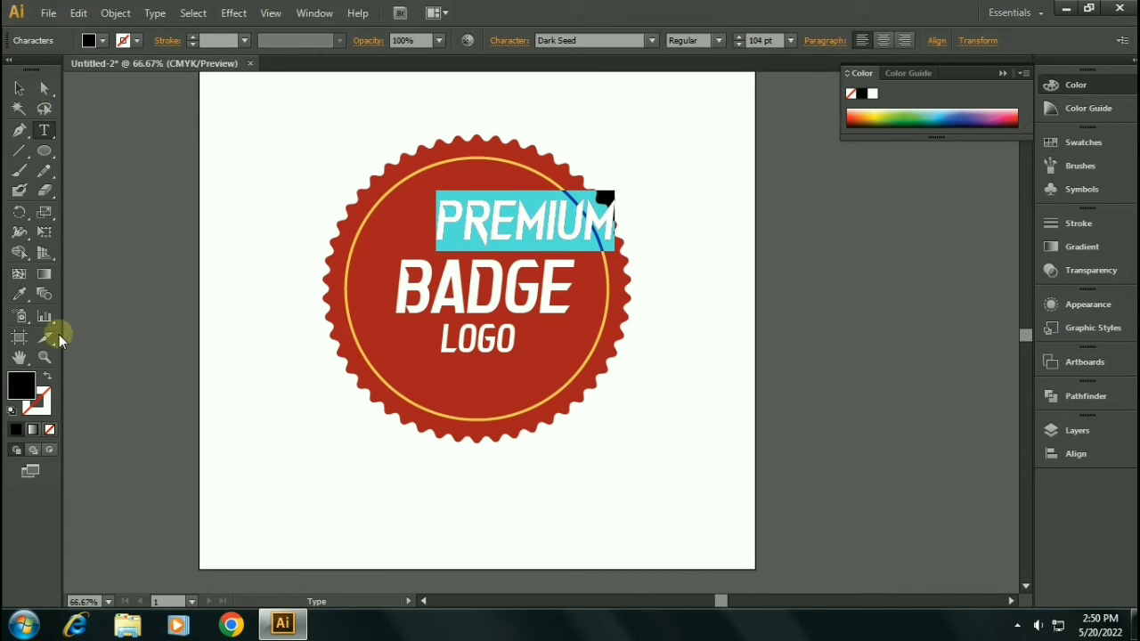
left_click(21, 385)
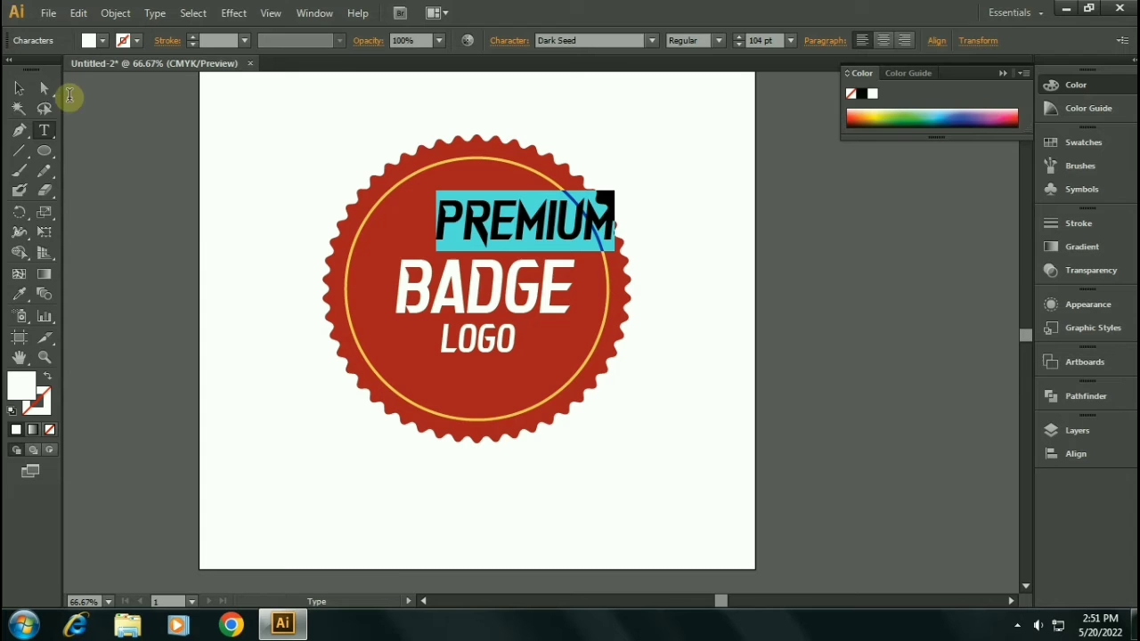
left_click(18, 88)
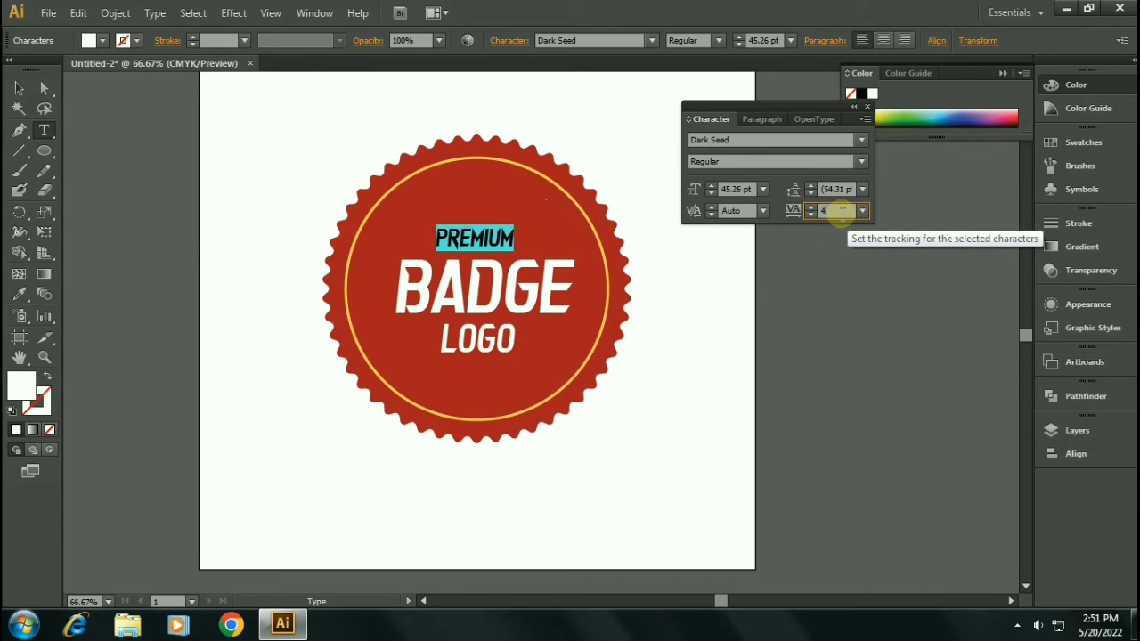
Step: Set tracking 400 on PREMIUM and 200 on LOGO, repositioning them around BADGE
type("400")
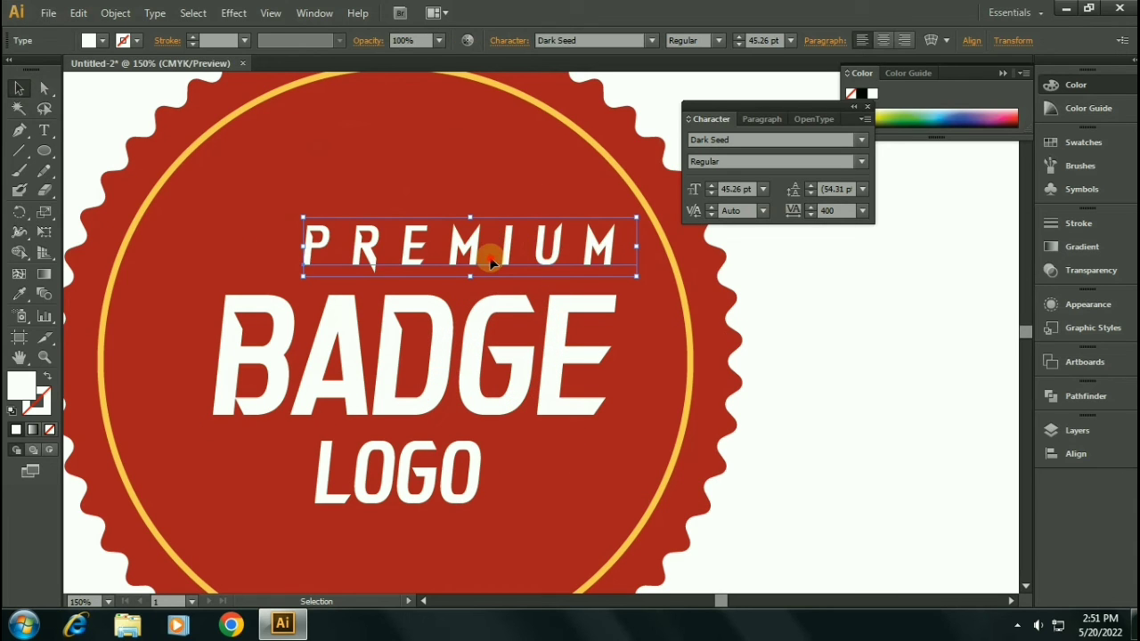
left_click_drag(495, 258, 573, 270)
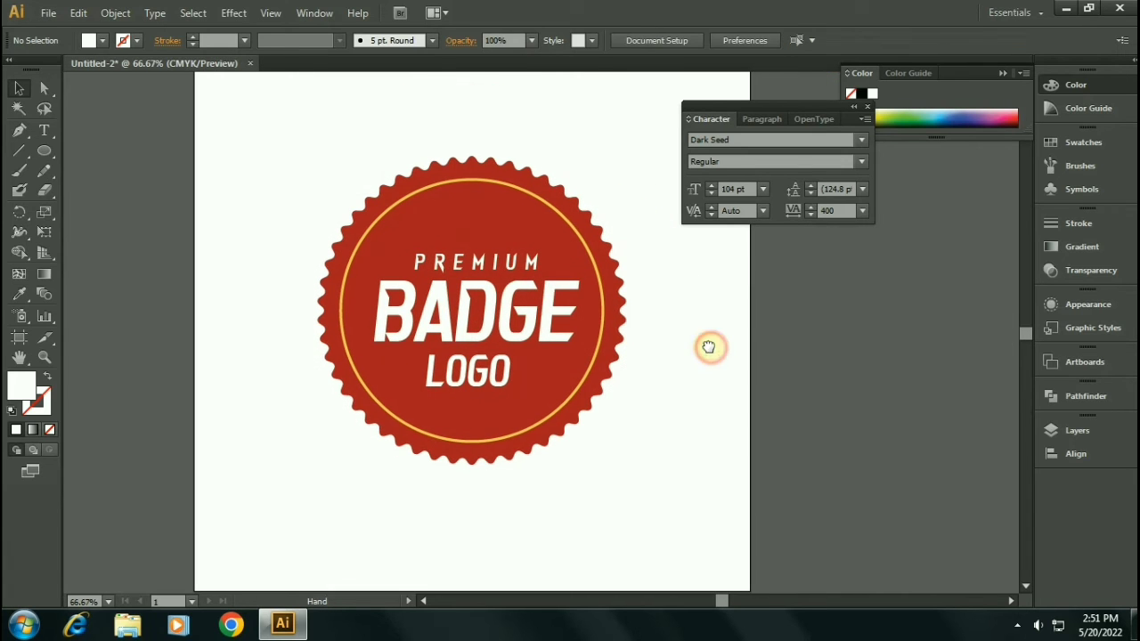
left_click(466, 372)
type("300")
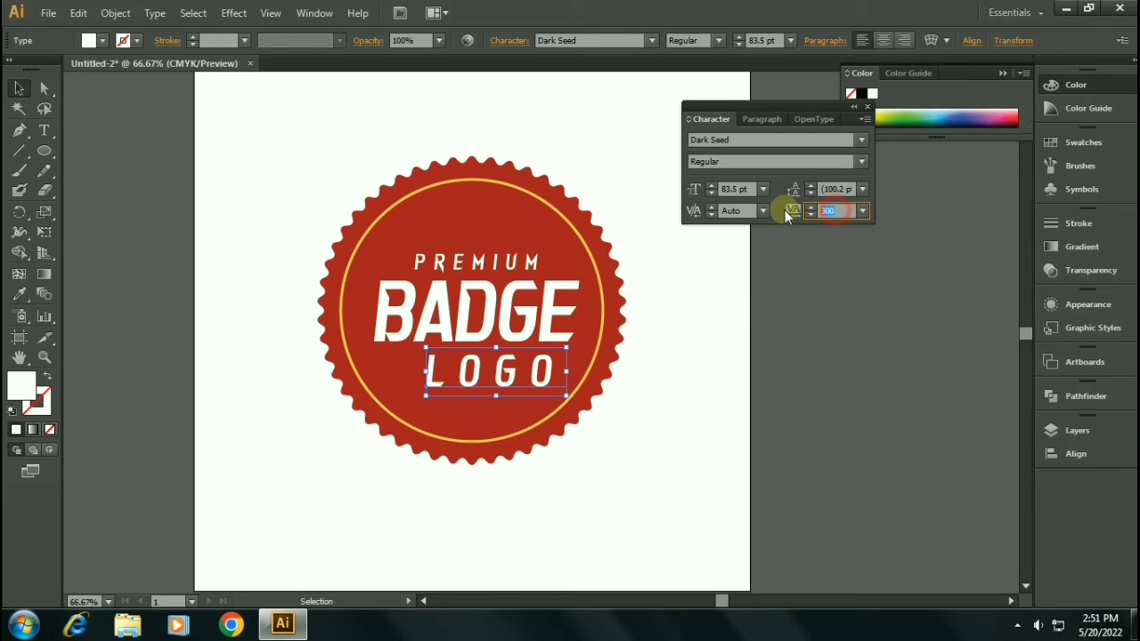
left_click_drag(495, 372, 477, 372)
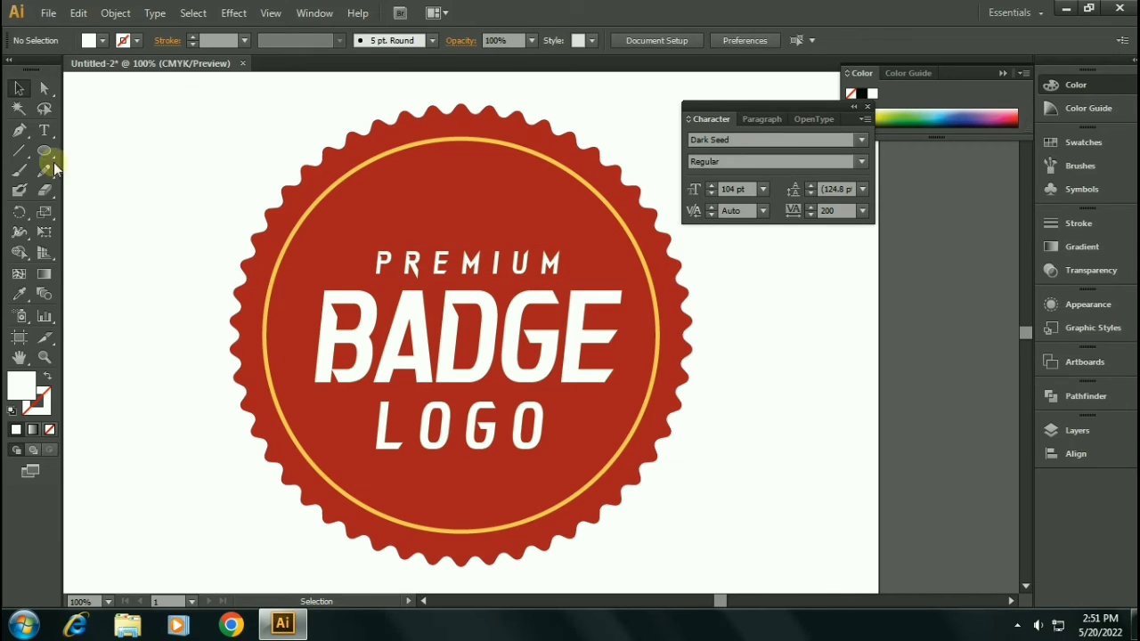
left_click(44, 149)
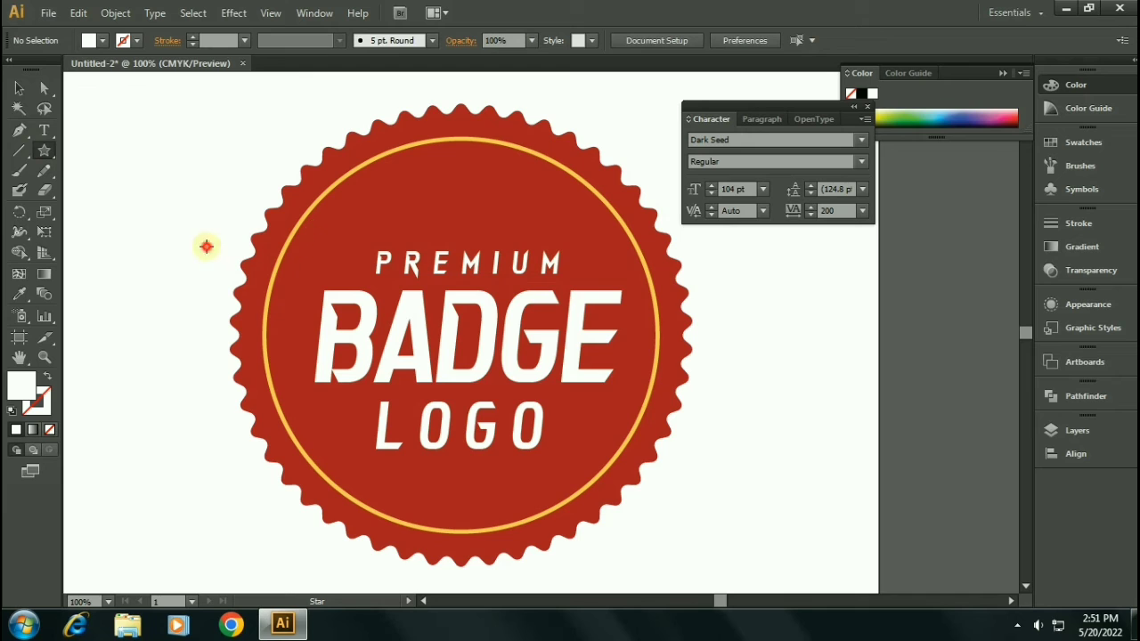
Step: Create a five-point star with radii 50/25 px to place left of PREMIUM
left_click(206, 246)
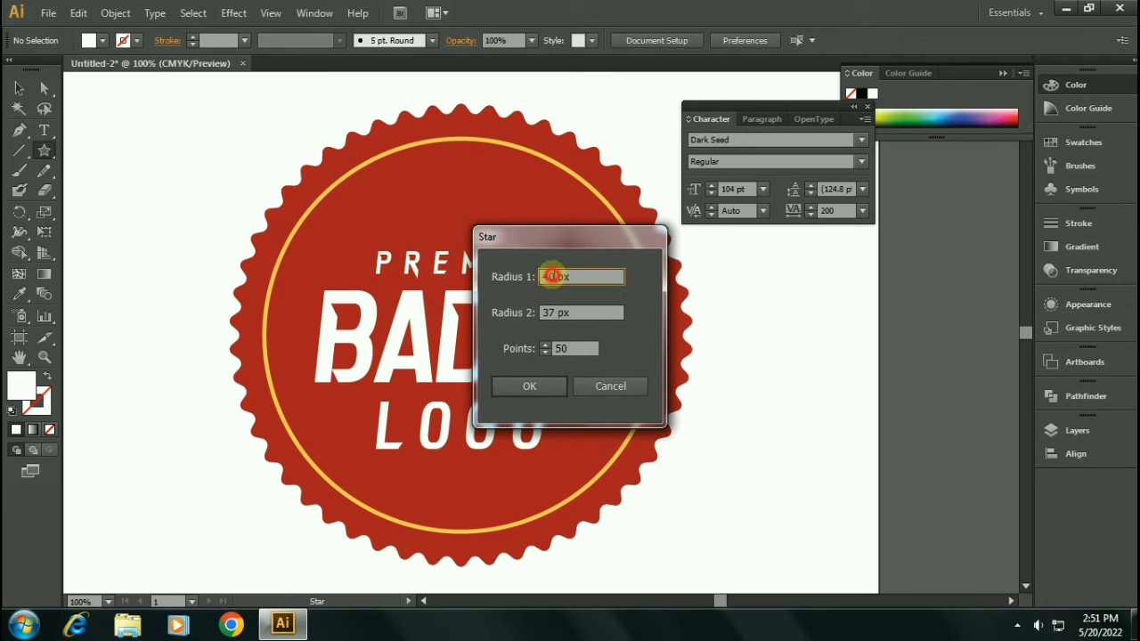
type("5")
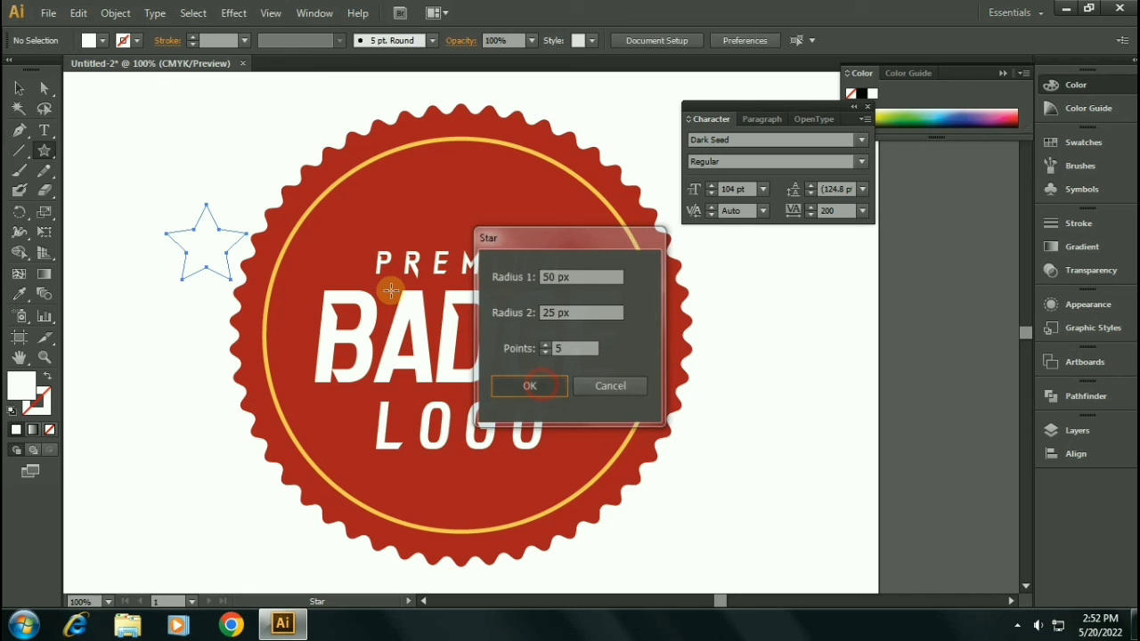
left_click(530, 385)
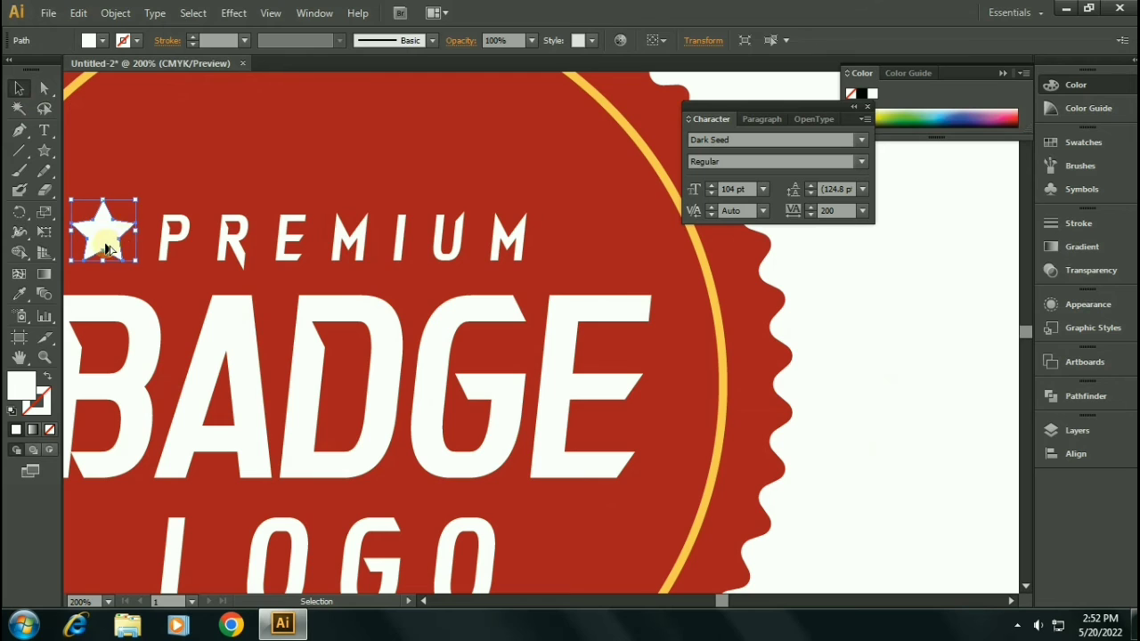
Step: Place a copied white star right of PREMIUM and align both stars with the word
left_click_drag(103, 231, 602, 246)
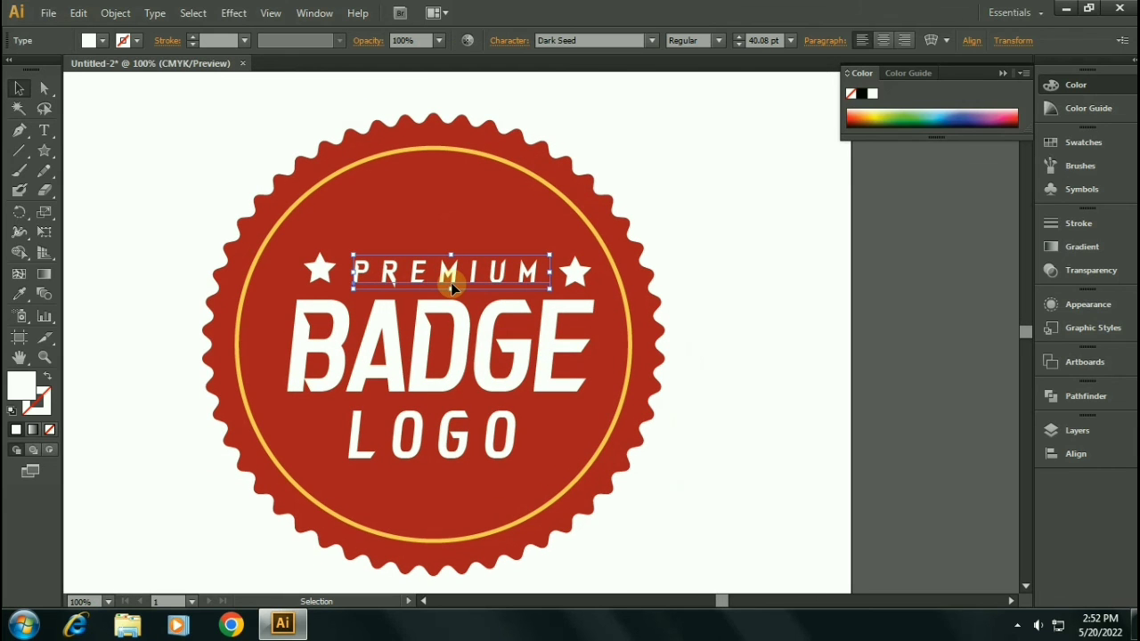
mouse_move(574, 276)
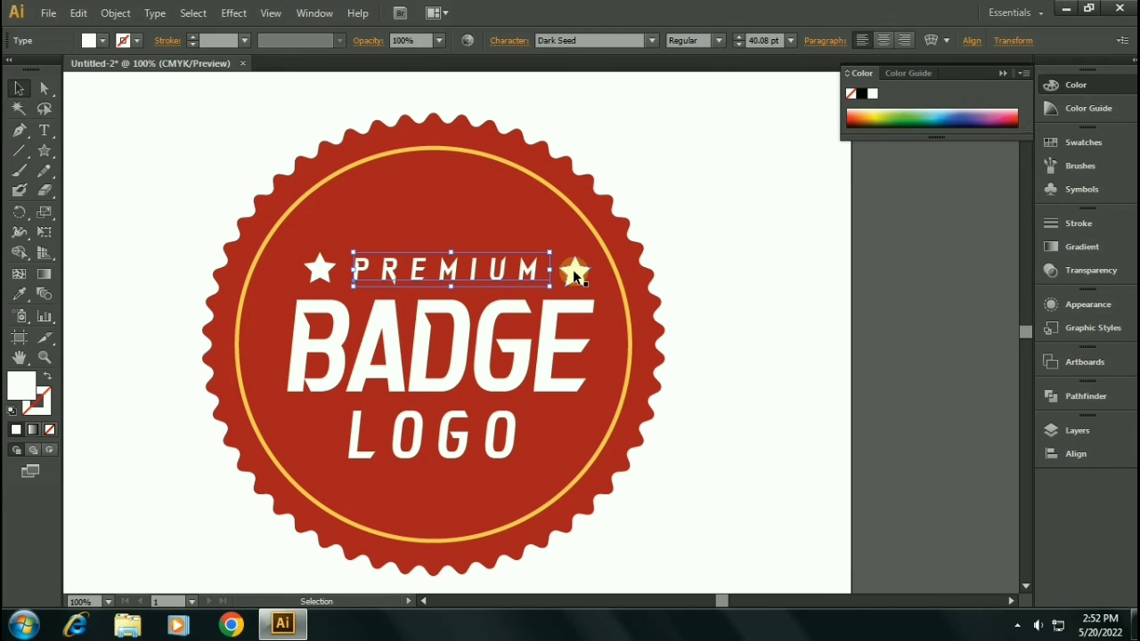
left_click(573, 269)
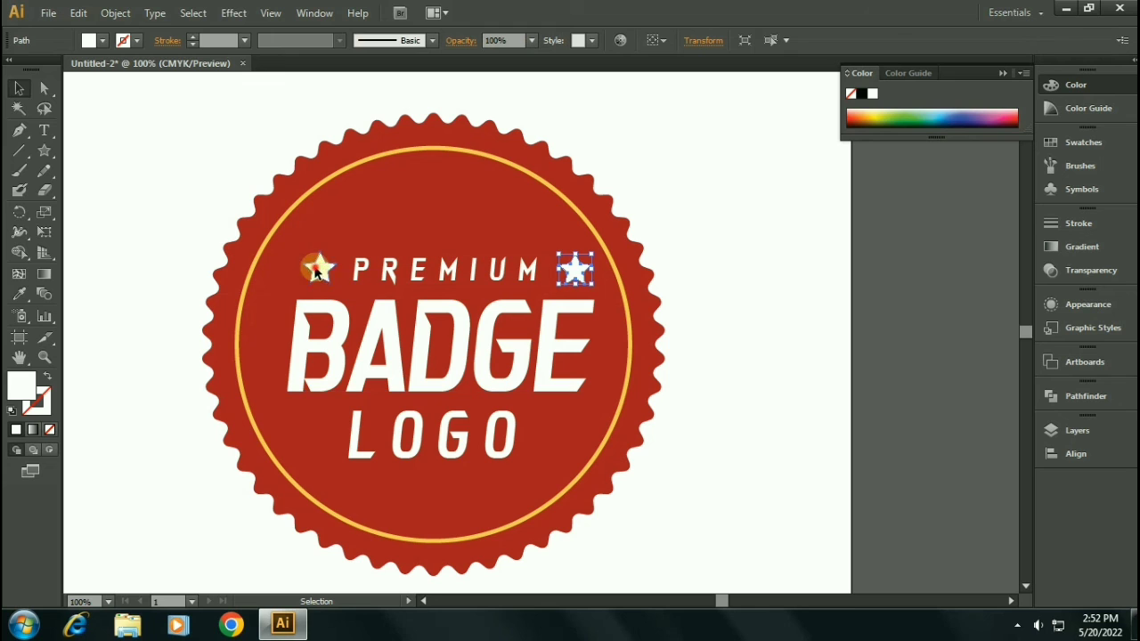
double_click(445, 271)
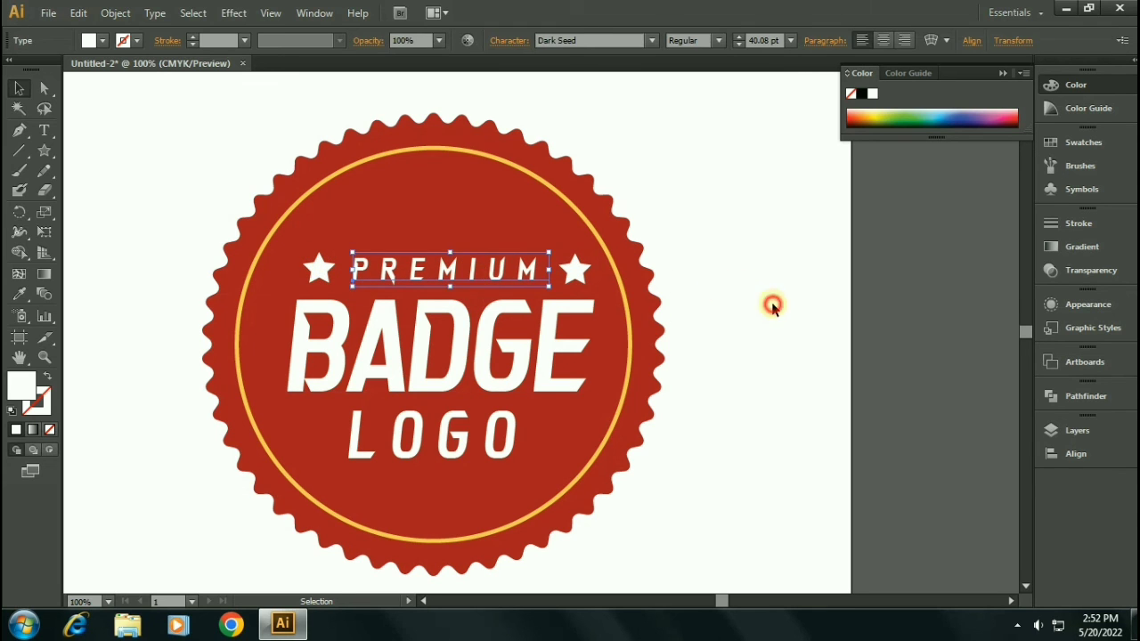
left_click(773, 307)
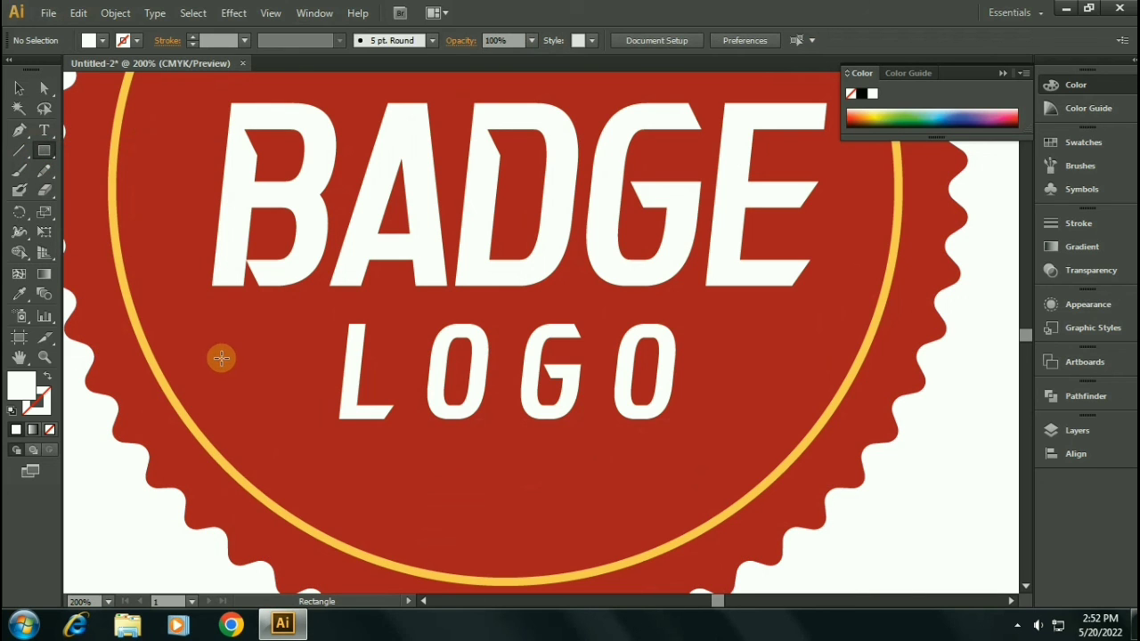
Step: Add thin white bars on both sides of LOGO and select the whole badge for alignment
left_click_drag(221, 357, 310, 376)
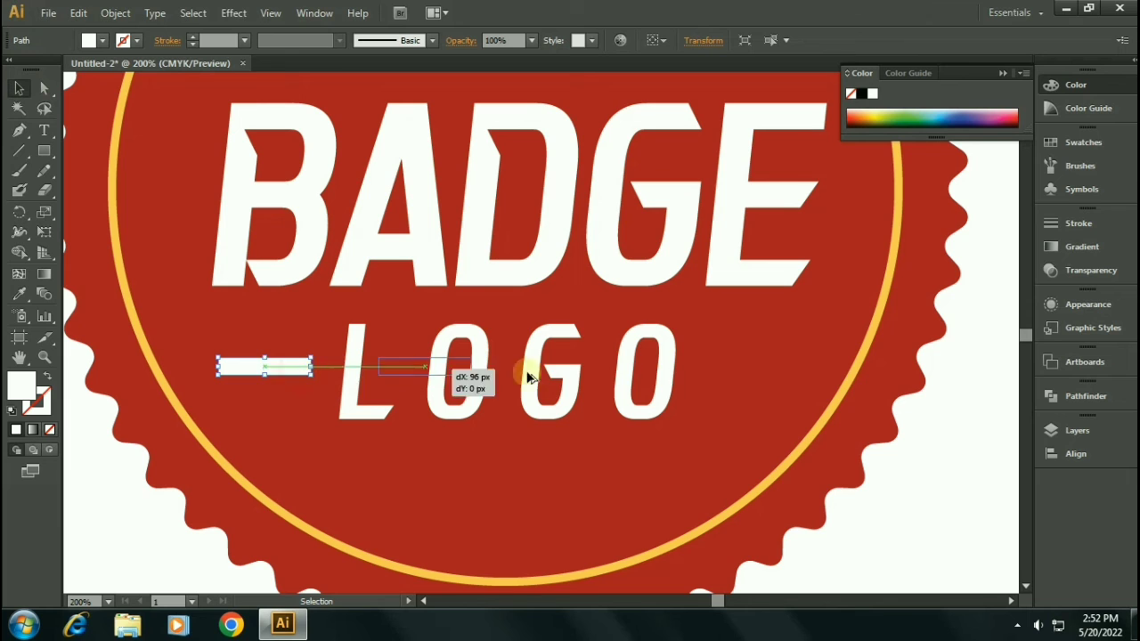
left_click_drag(264, 367, 738, 367)
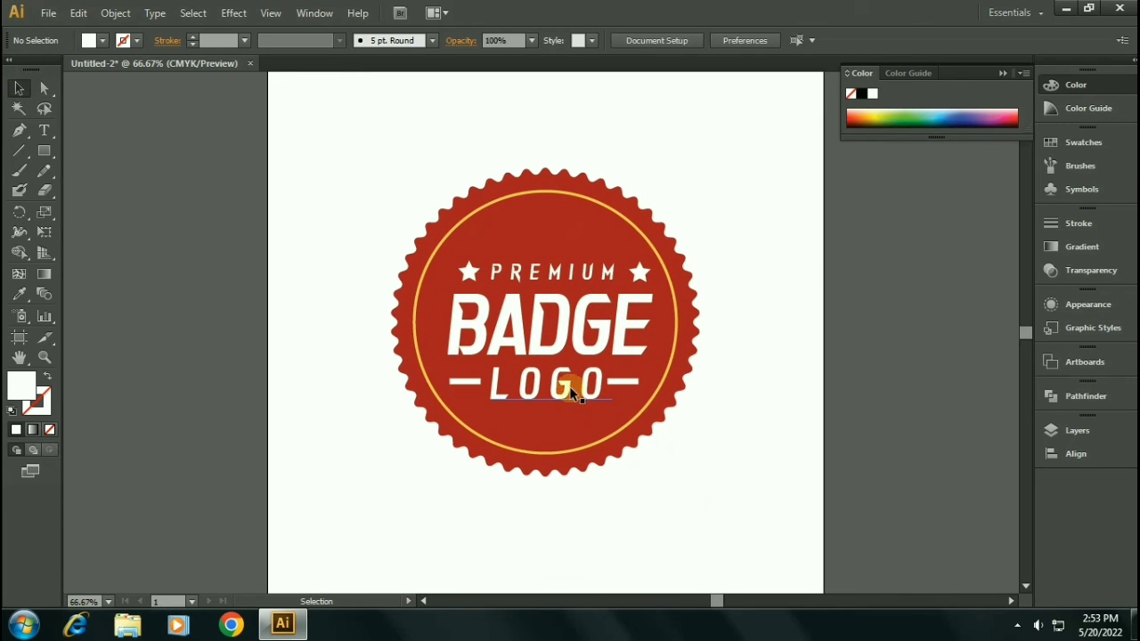
left_click_drag(579, 395, 709, 372)
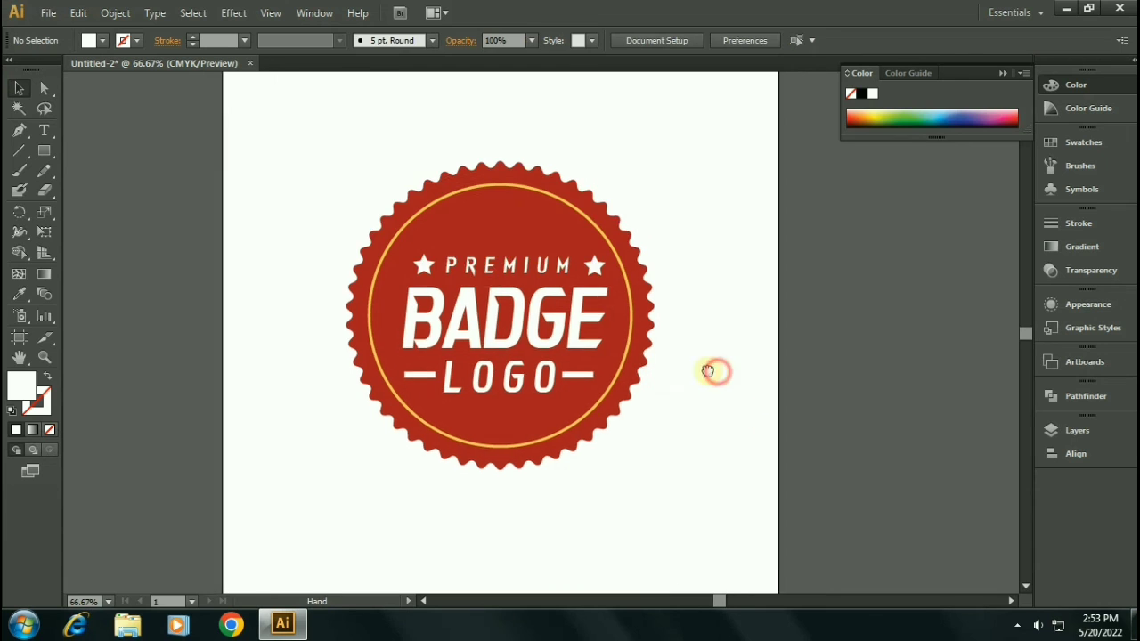
left_click(566, 263)
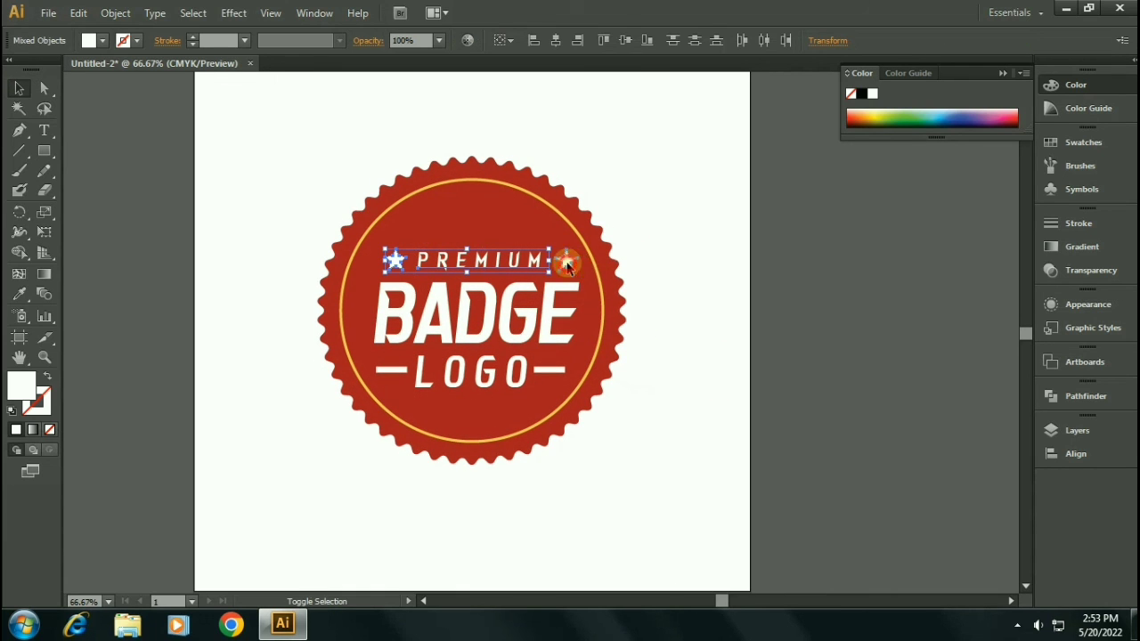
left_click(525, 329)
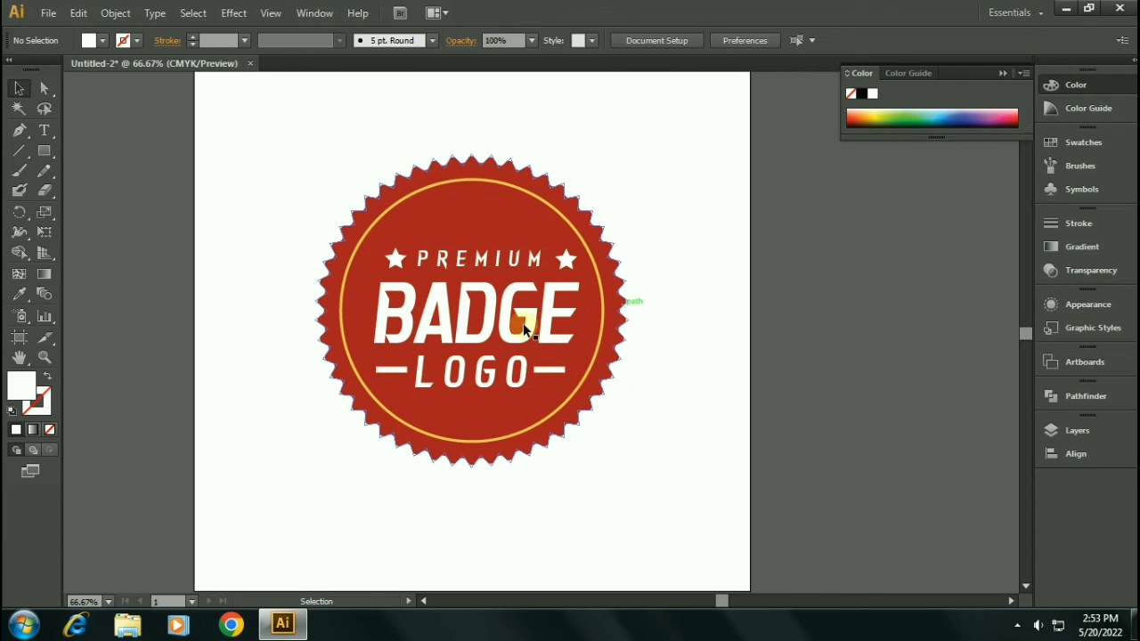
mouse_move(657, 365)
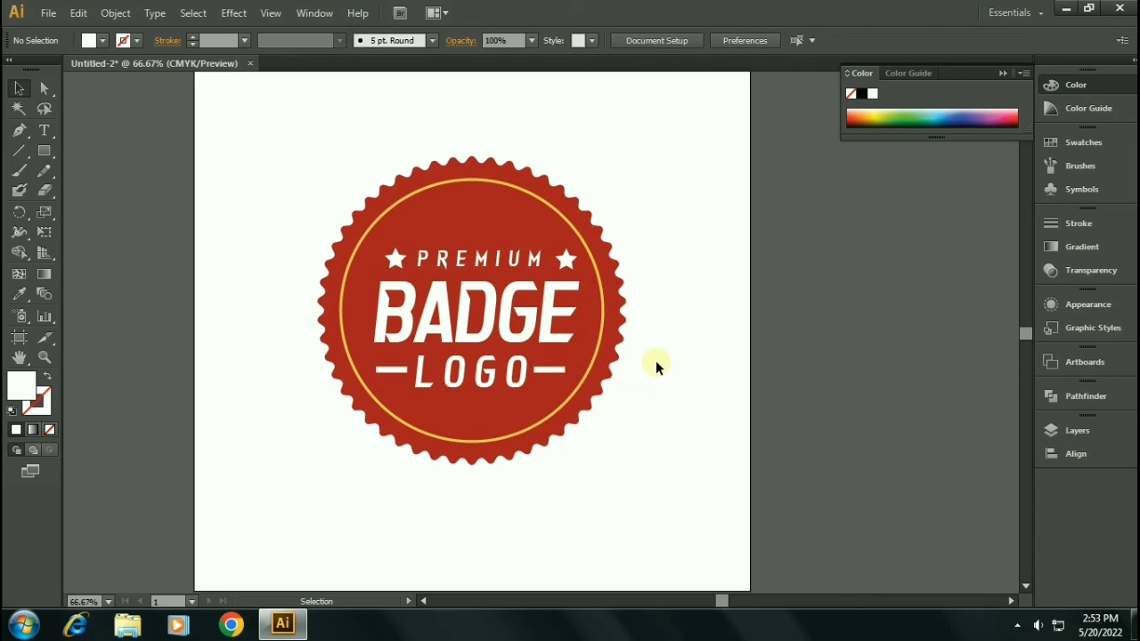